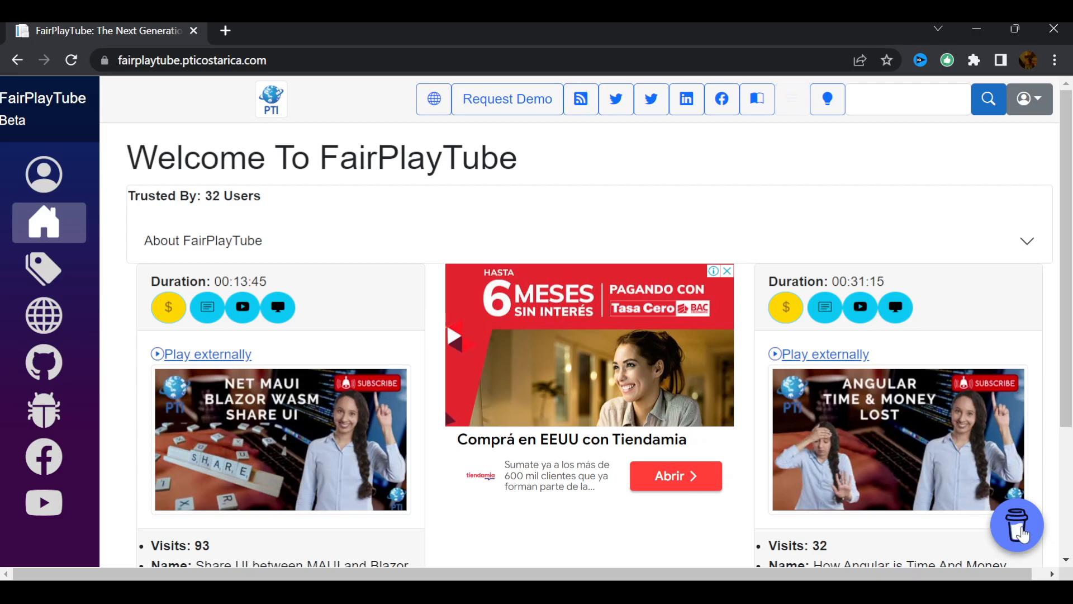
Bring up the buy-a-pizza support panel from the floating donation button.
{"action": "left_click", "coordinate": [1017, 525]}
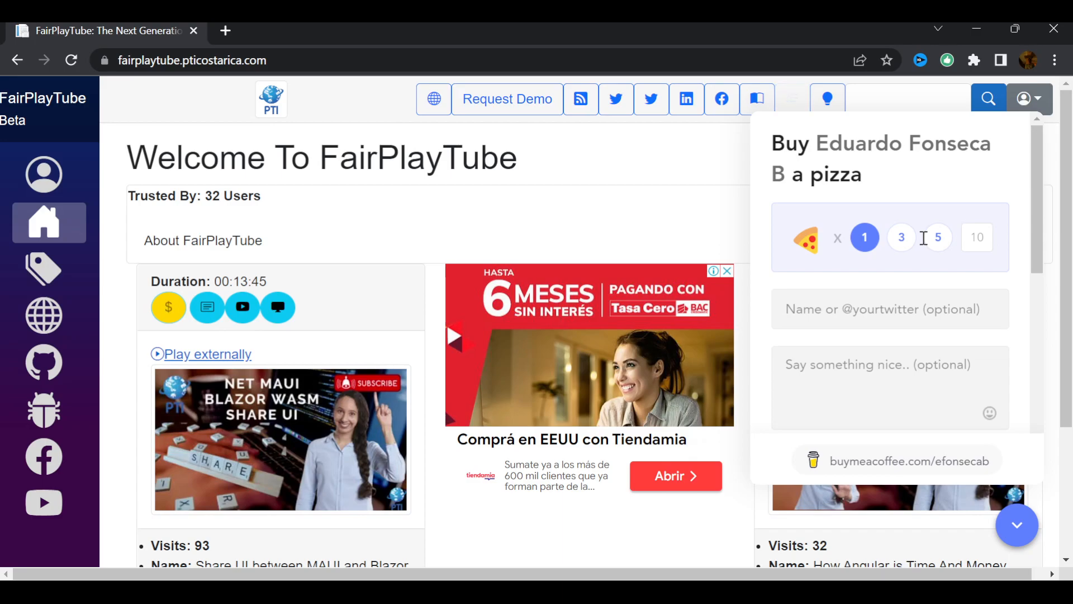
{"action": "left_click", "coordinate": [1017, 526]}
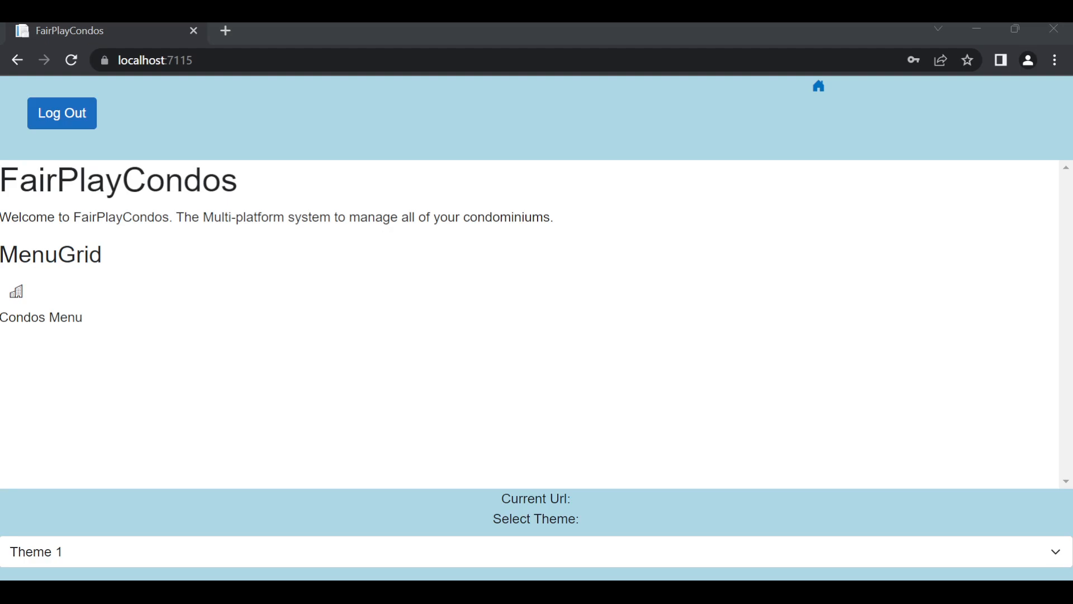
{"action": "mouse_move", "coordinate": [317, 355]}
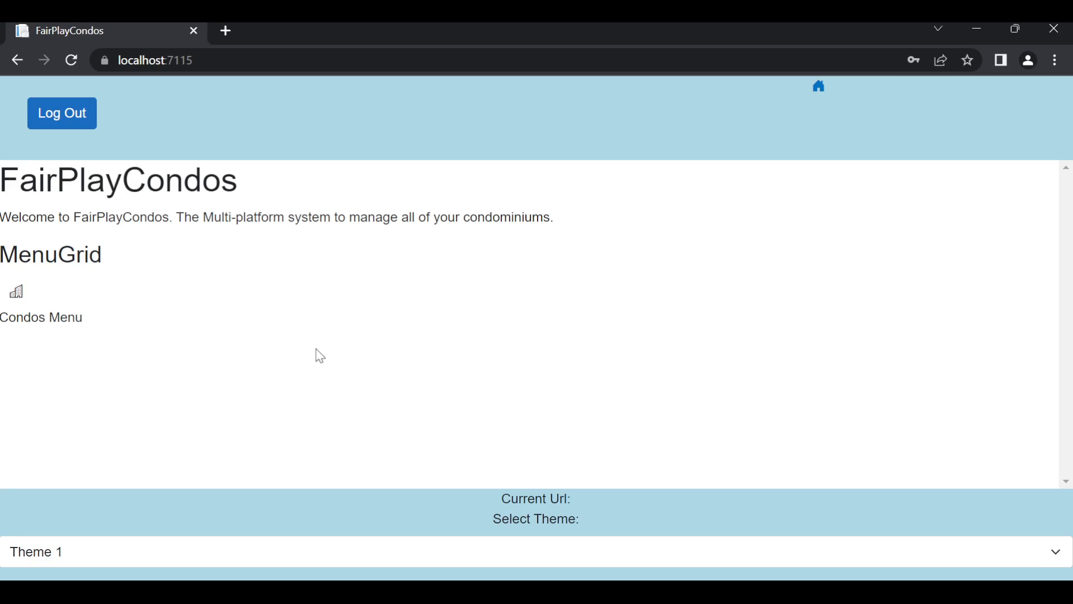
{"action": "mouse_move", "coordinate": [74, 282]}
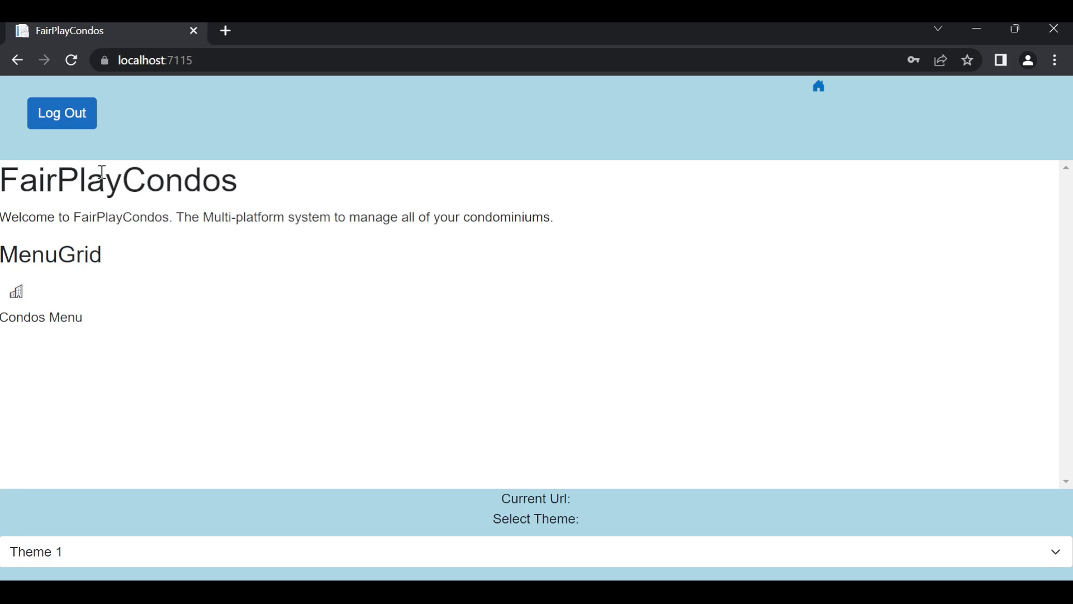
{"action": "mouse_move", "coordinate": [137, 195]}
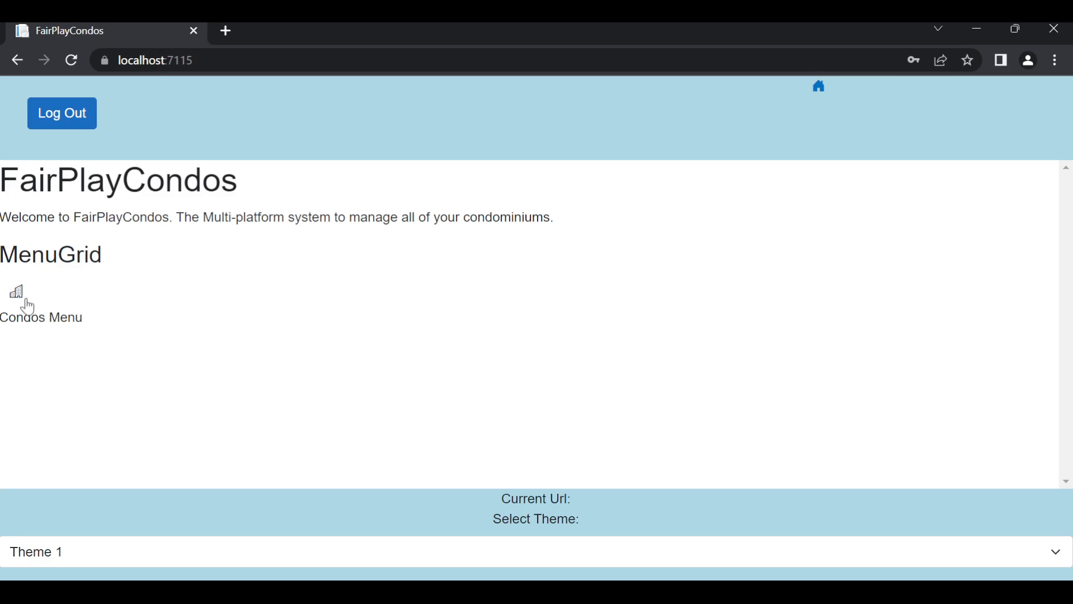
{"action": "mouse_move", "coordinate": [20, 302]}
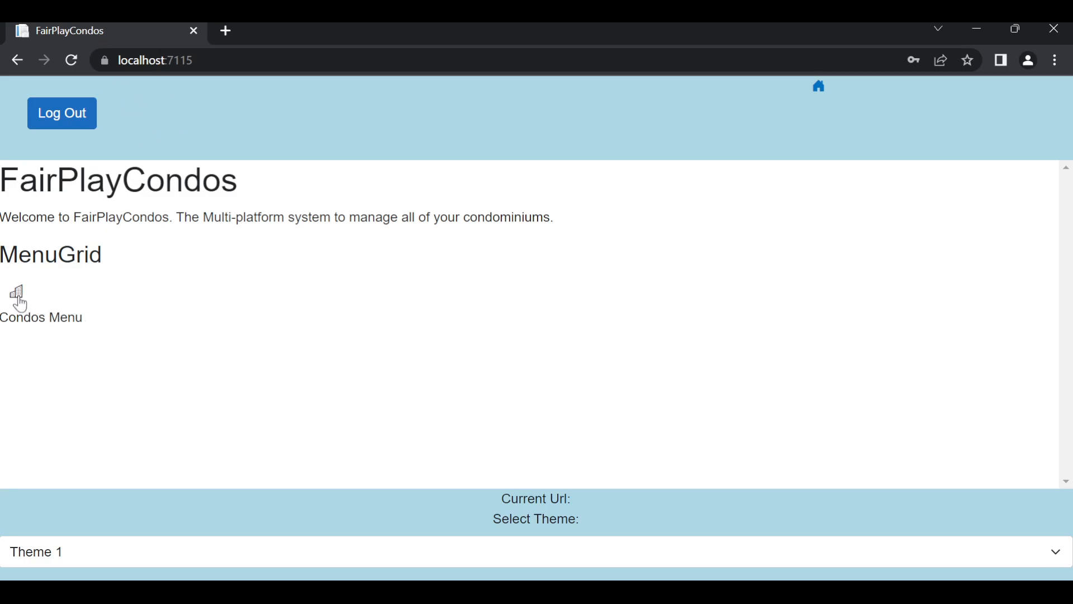
Show the Condos Menu page with All Condominiums and Add Condominium options.
{"action": "left_click", "coordinate": [17, 290]}
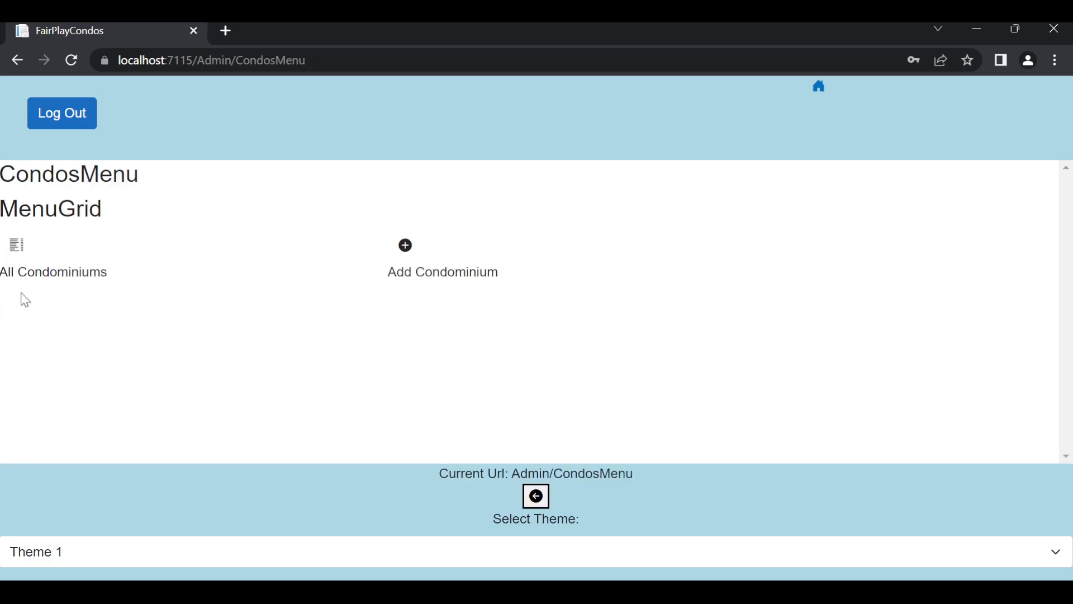
Fill the Add Condominium form with name Condominium 2, manager Test User and photo Cuarto Principal.jpg.
{"action": "left_click", "coordinate": [402, 245]}
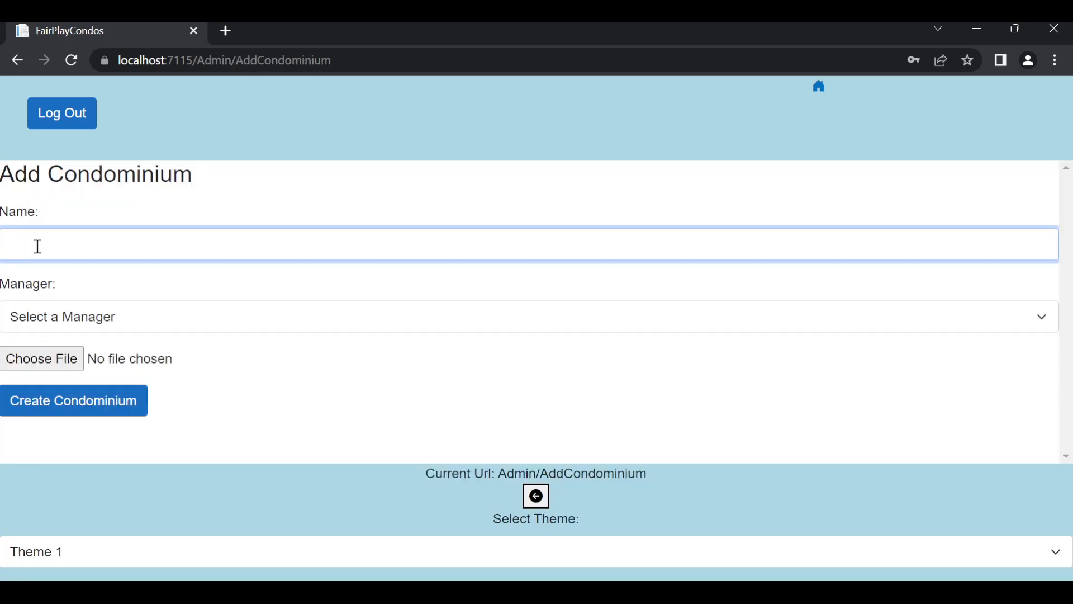
{"action": "type", "text": "Condominium 2"}
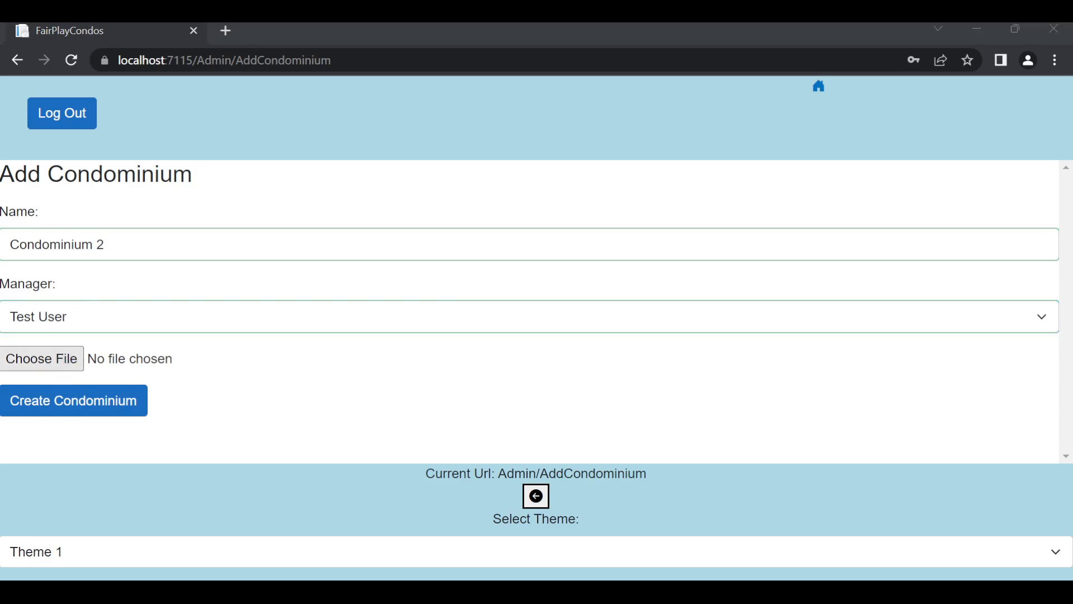
{"action": "left_click", "coordinate": [42, 358]}
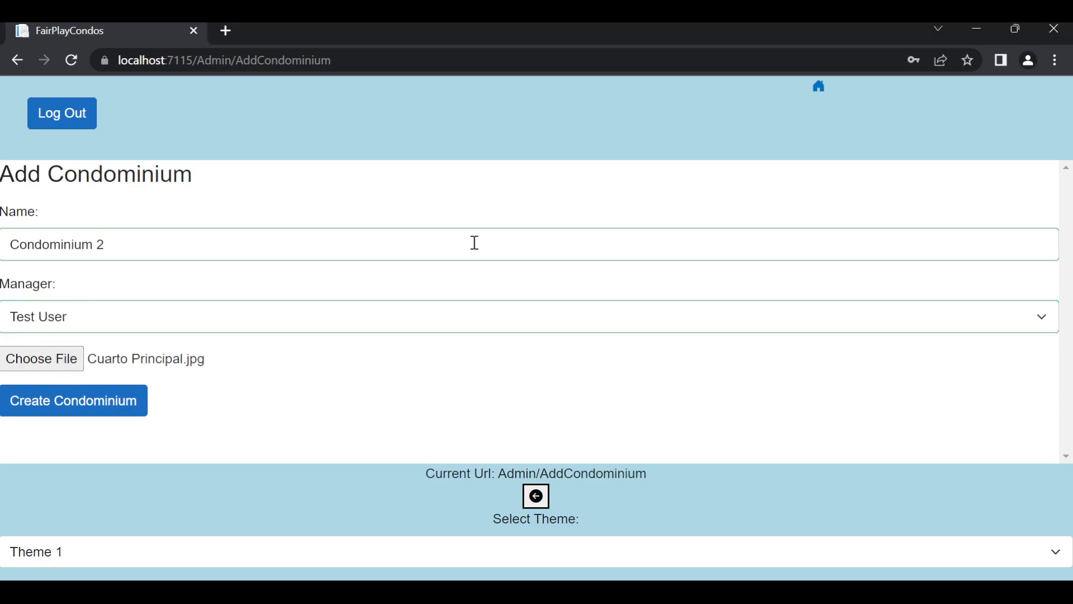
{"action": "left_click", "coordinate": [74, 400]}
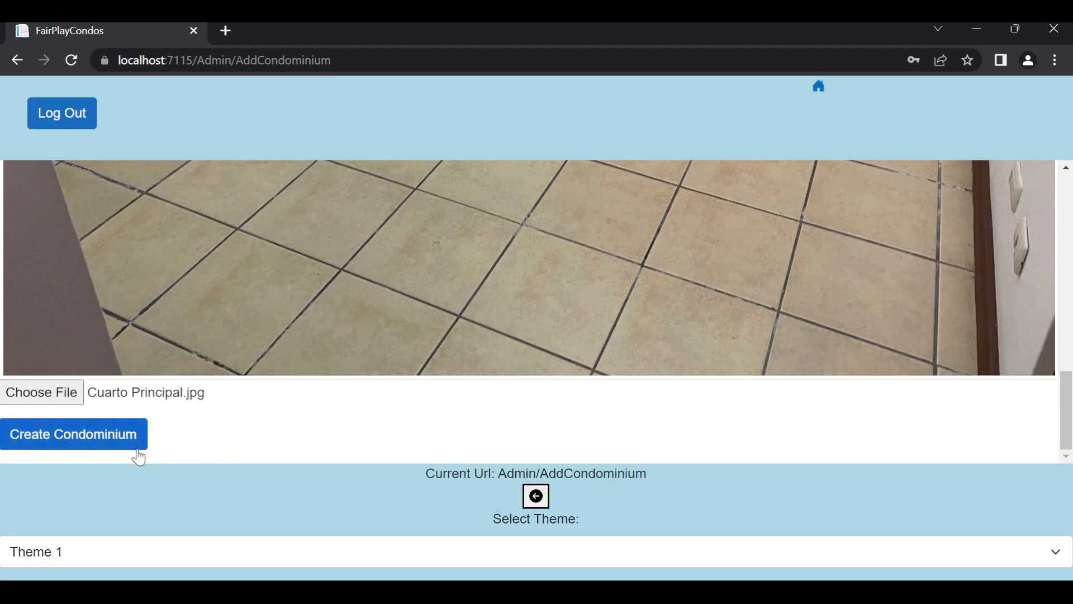
{"action": "mouse_move", "coordinate": [281, 443]}
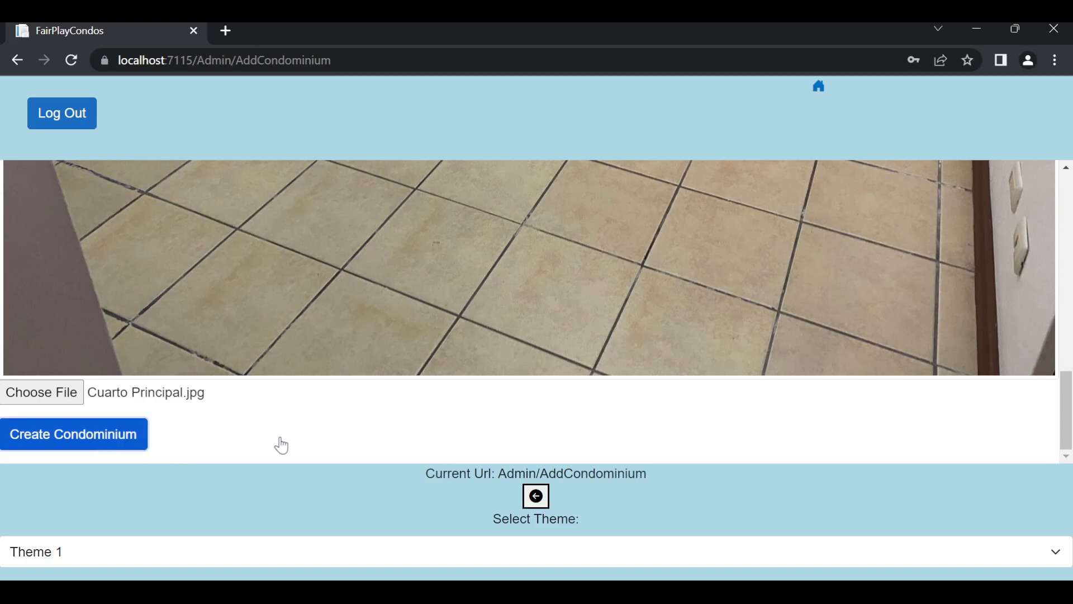
Create Condominium 2 so it lists alongside Condominium 1.
{"action": "left_click", "coordinate": [73, 433]}
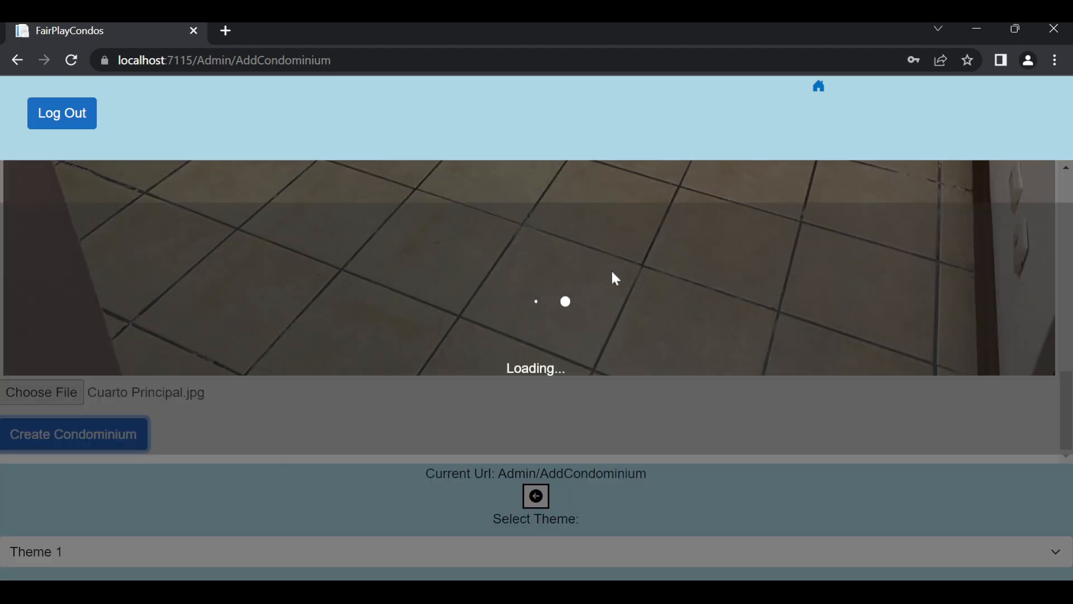
{"action": "mouse_move", "coordinate": [575, 359]}
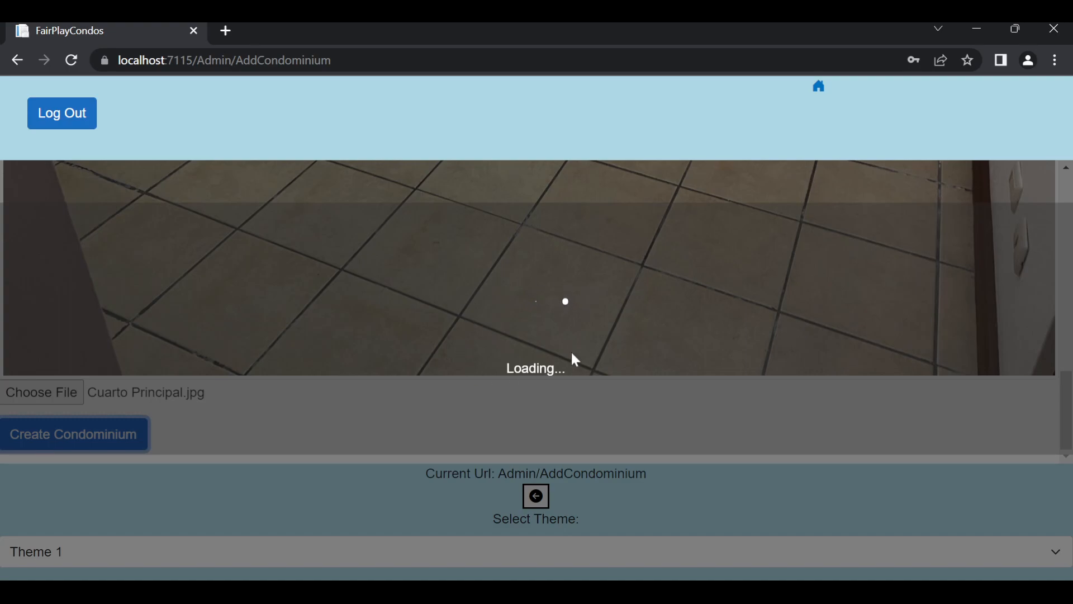
{"action": "left_click", "coordinate": [74, 434]}
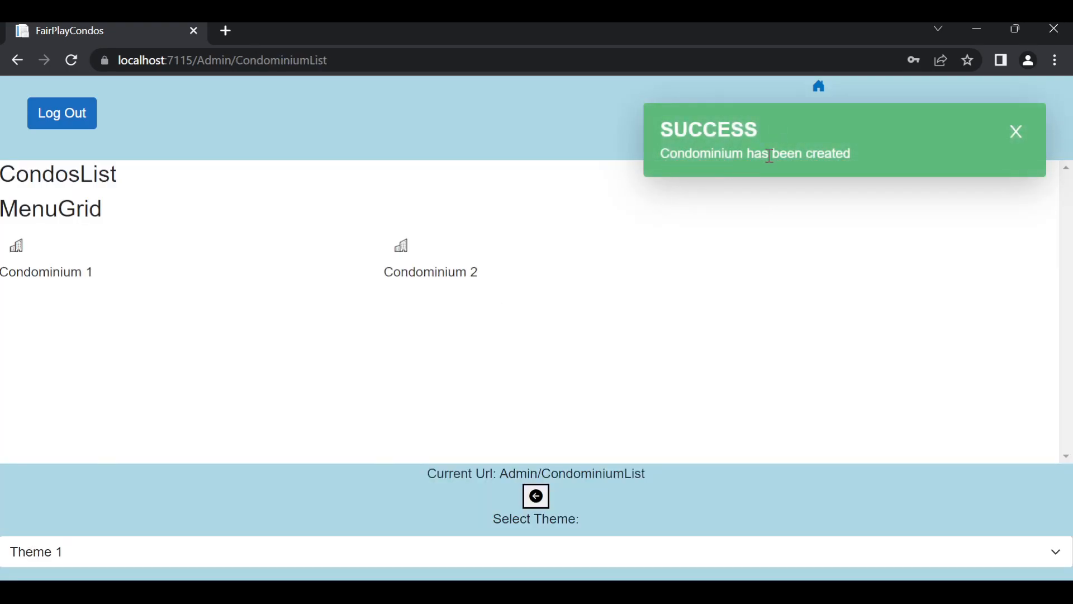
{"action": "mouse_move", "coordinate": [403, 268]}
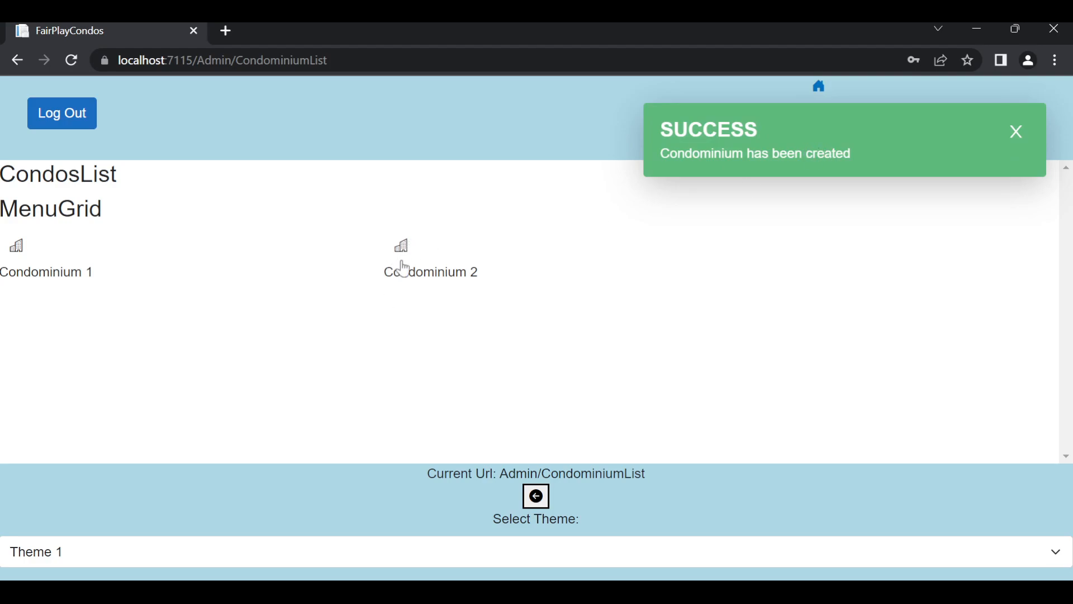
{"action": "mouse_move", "coordinate": [401, 261]}
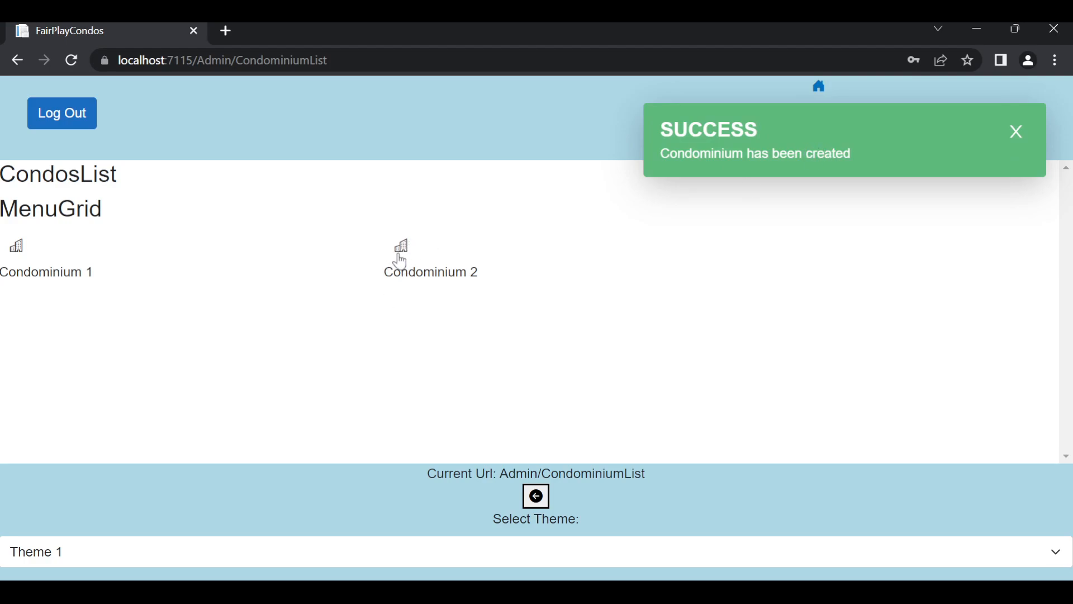
{"action": "left_click", "coordinate": [400, 248]}
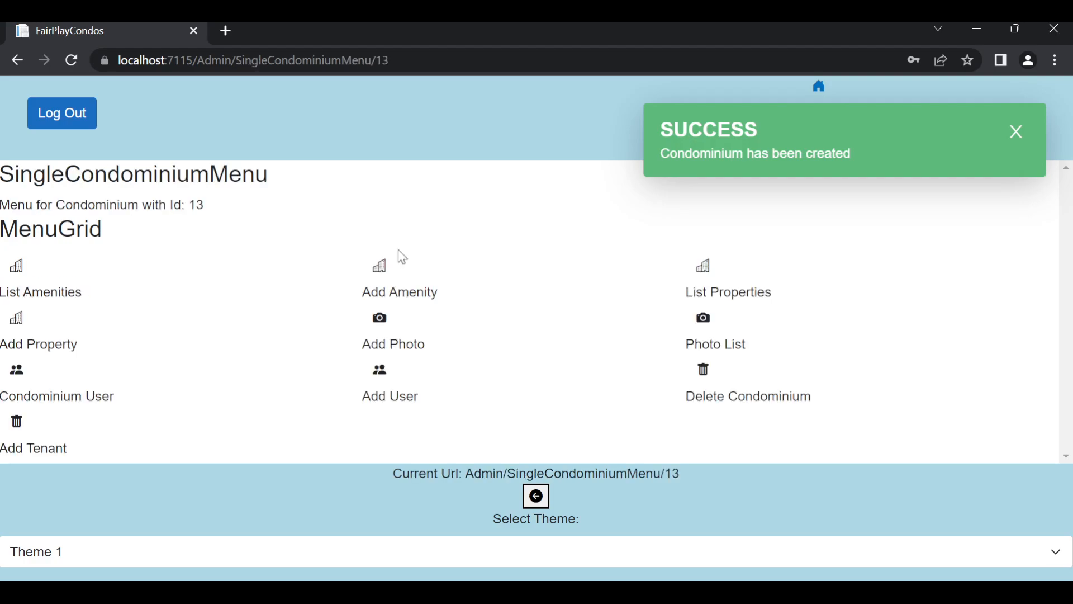
{"action": "mouse_move", "coordinate": [717, 184]}
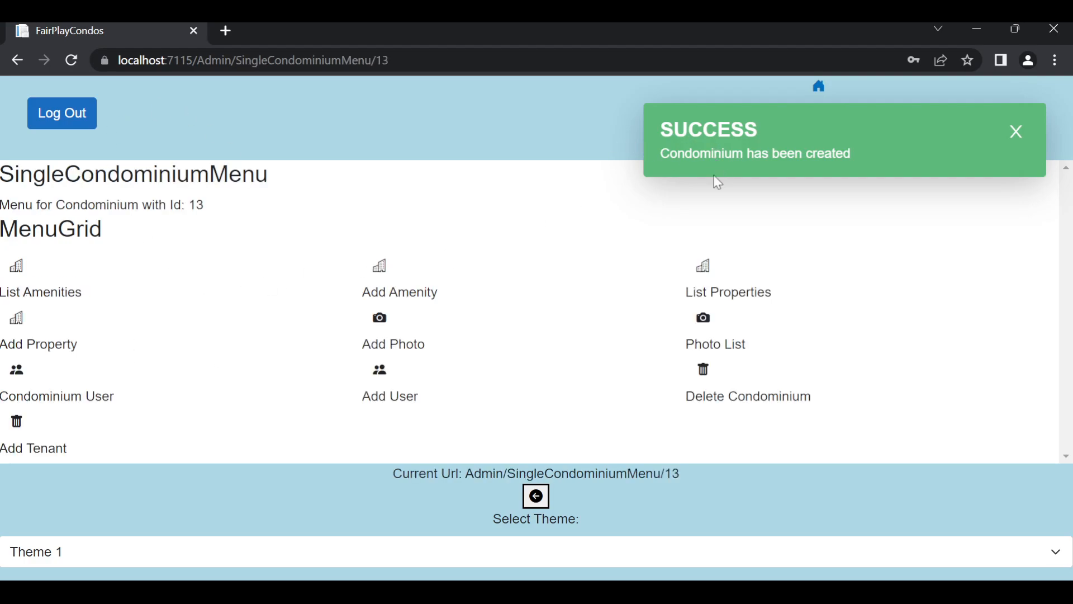
{"action": "left_click", "coordinate": [1015, 132]}
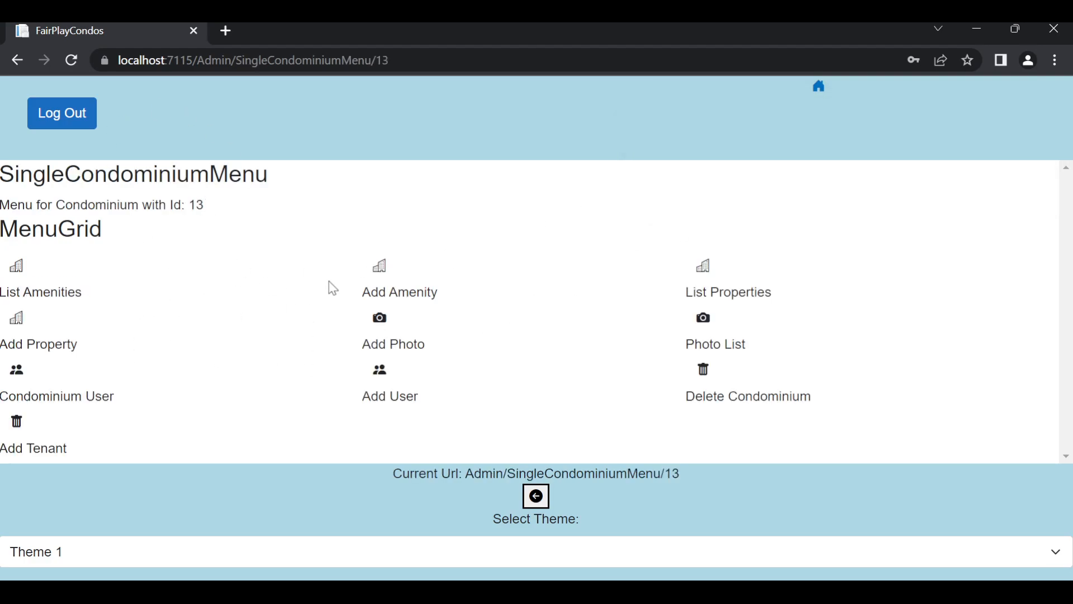
{"action": "mouse_move", "coordinate": [114, 362]}
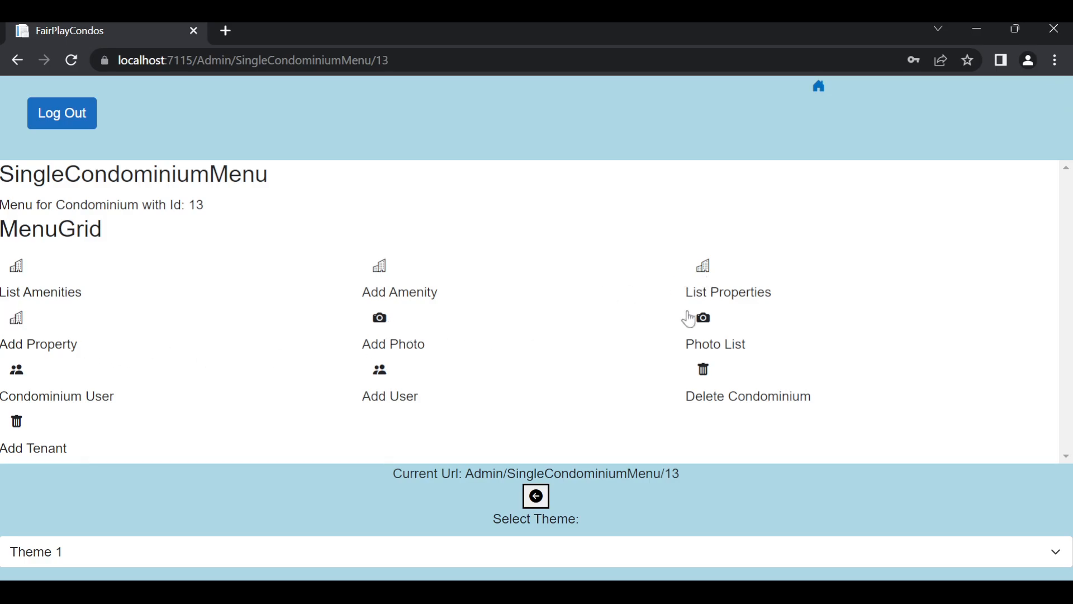
{"action": "mouse_move", "coordinate": [164, 393]}
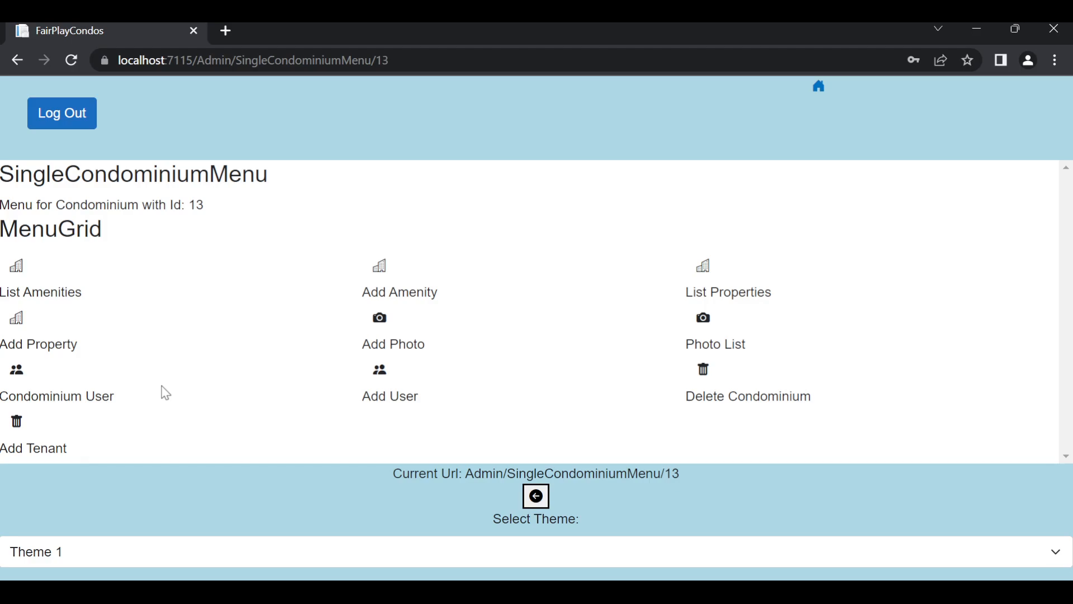
{"action": "mouse_move", "coordinate": [17, 376]}
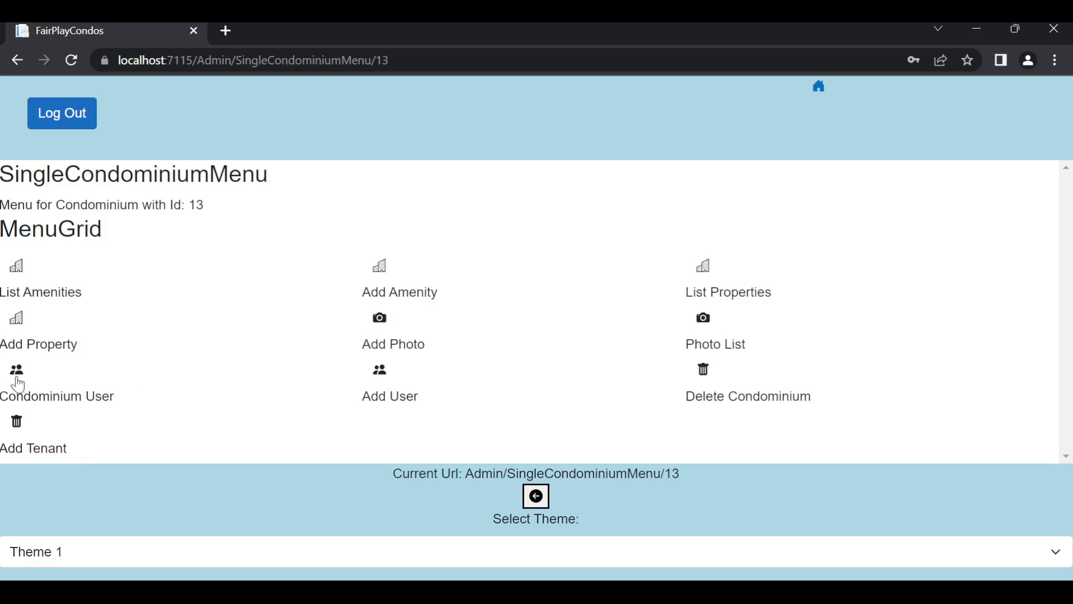
{"action": "mouse_move", "coordinate": [7, 380]}
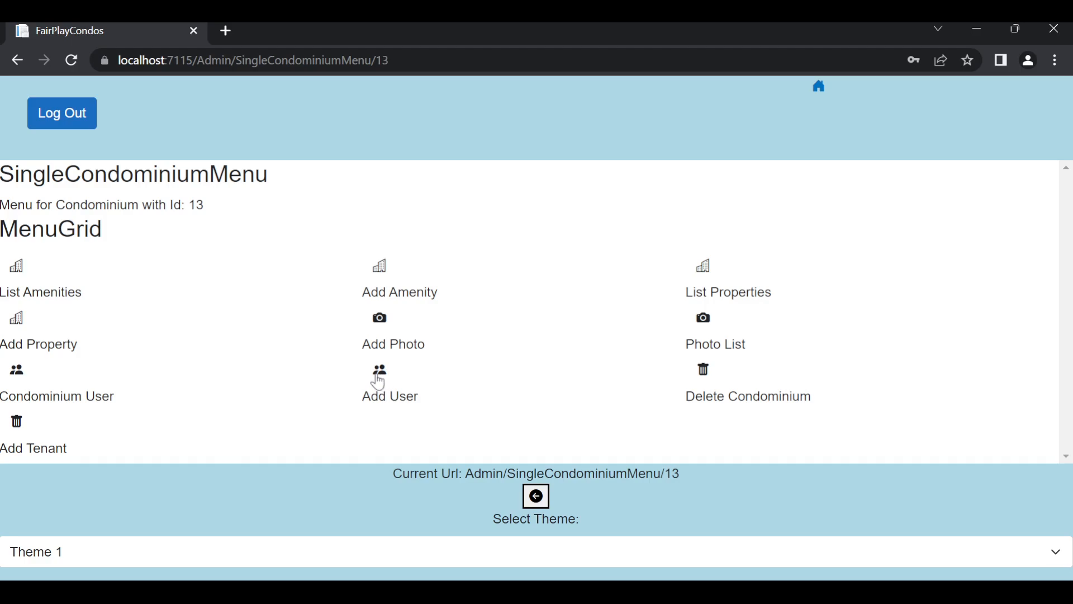
{"action": "mouse_move", "coordinate": [714, 372]}
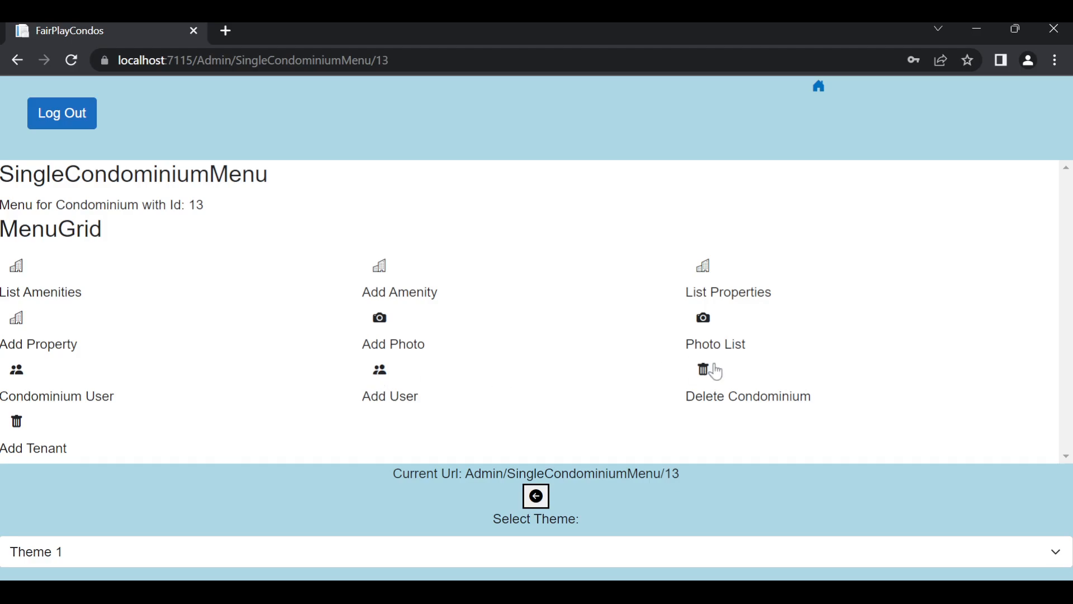
{"action": "mouse_move", "coordinate": [22, 436]}
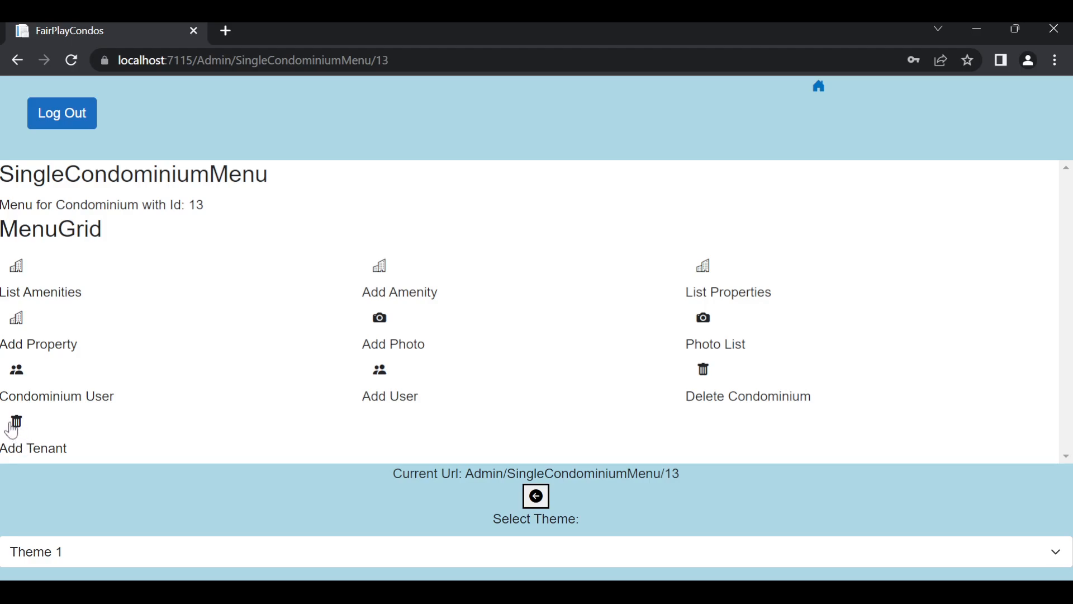
{"action": "mouse_move", "coordinate": [170, 389]}
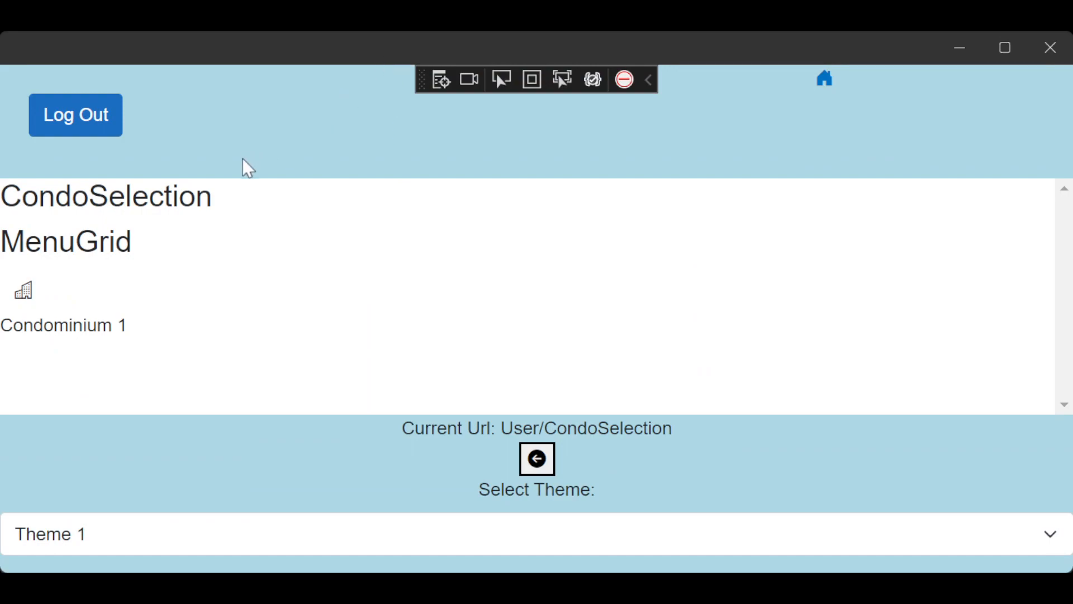
{"action": "mouse_move", "coordinate": [342, 53]}
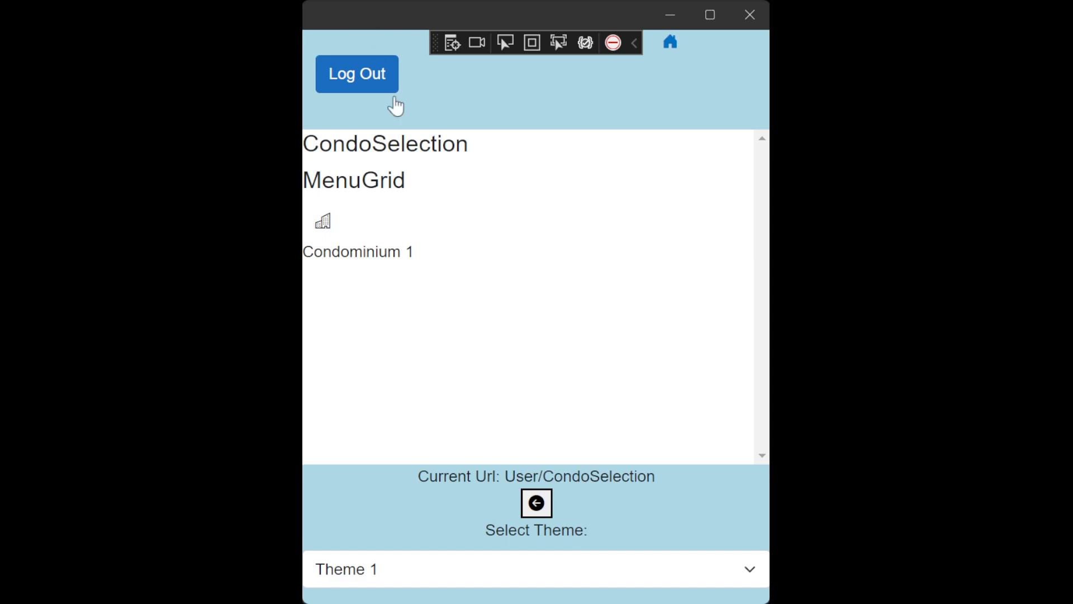
{"action": "mouse_move", "coordinate": [514, 320]}
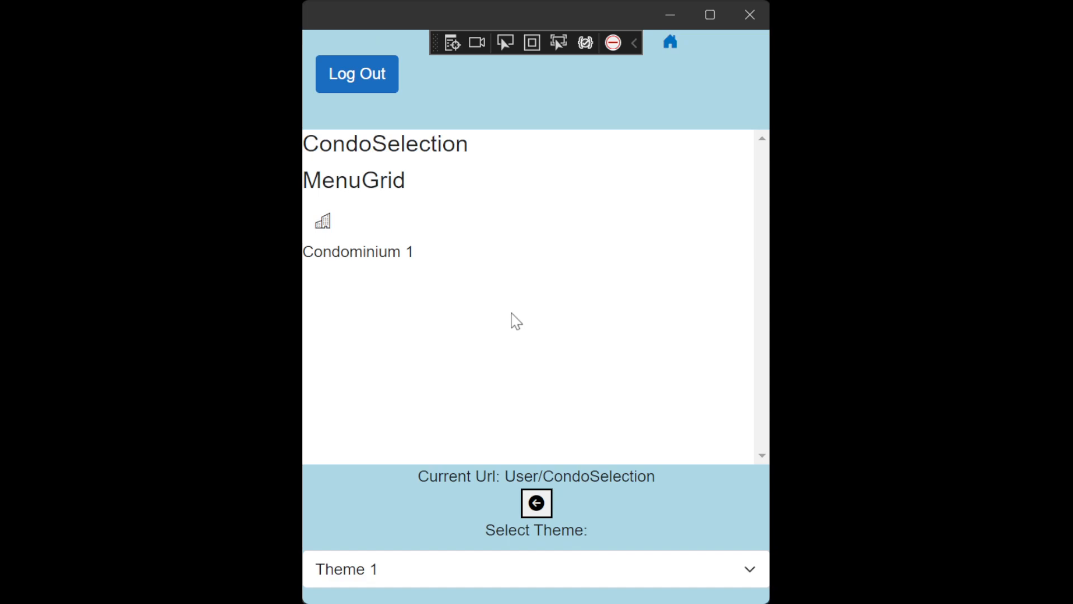
{"action": "mouse_move", "coordinate": [470, 597]}
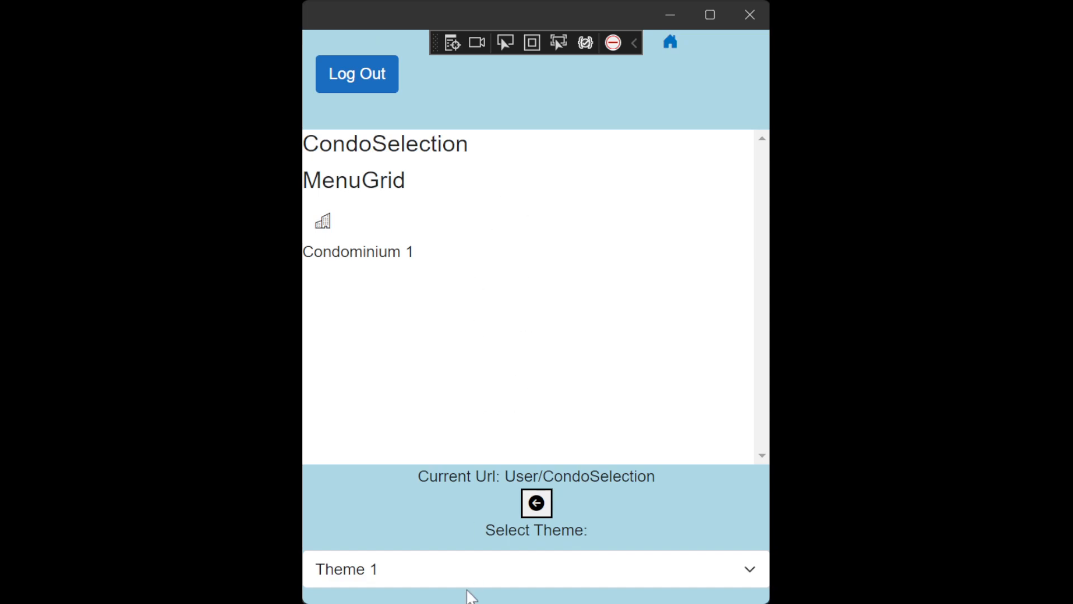
{"action": "mouse_move", "coordinate": [469, 337]}
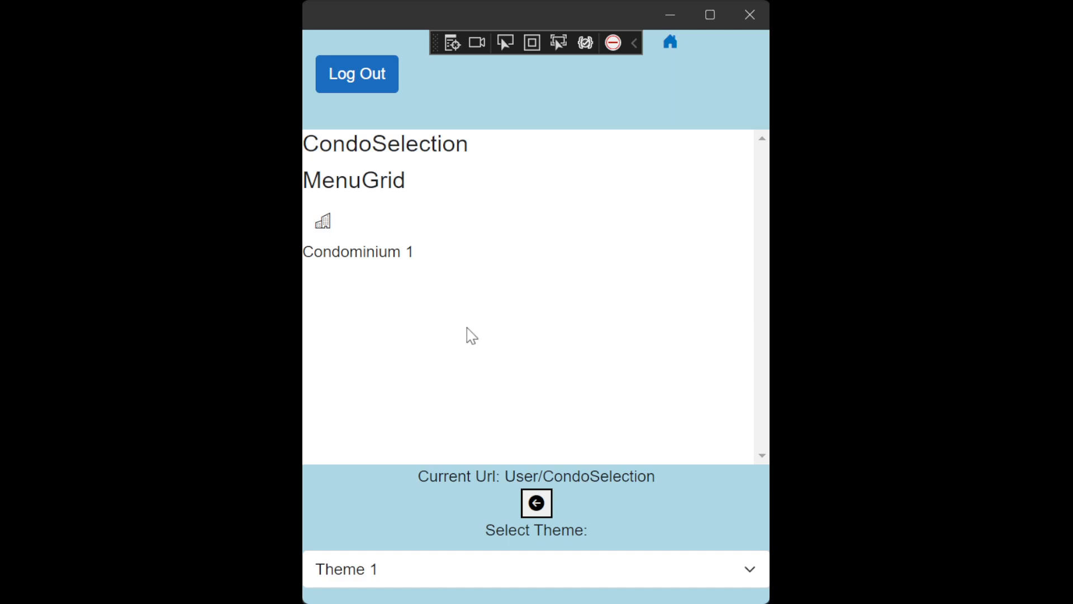
{"action": "mouse_move", "coordinate": [320, 217]}
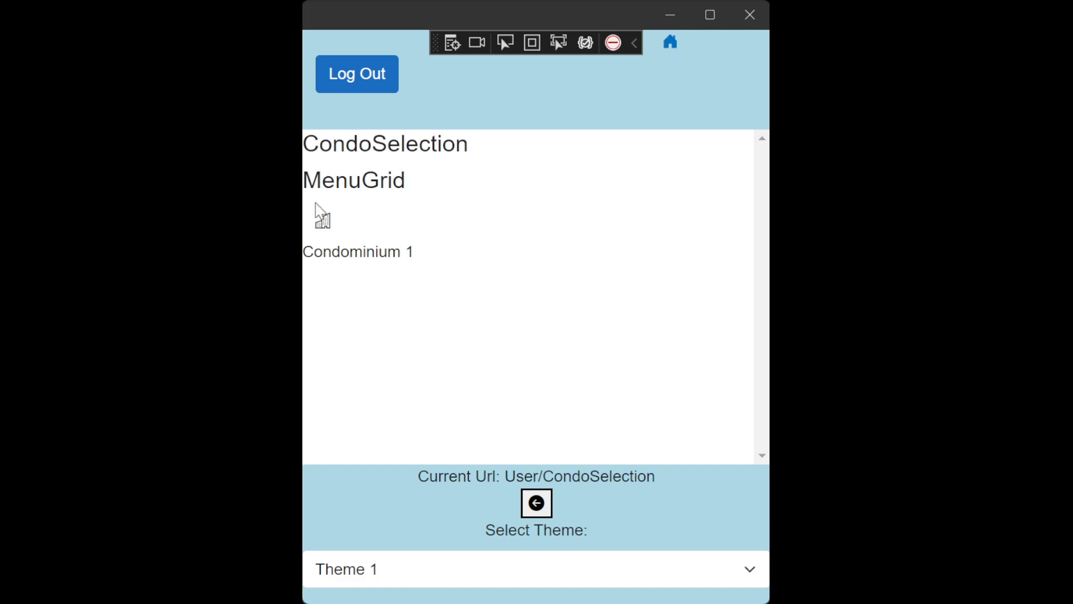
Enter Condominium 1's menu from the CondoSelection page of the MAUI app.
{"action": "left_click", "coordinate": [322, 217]}
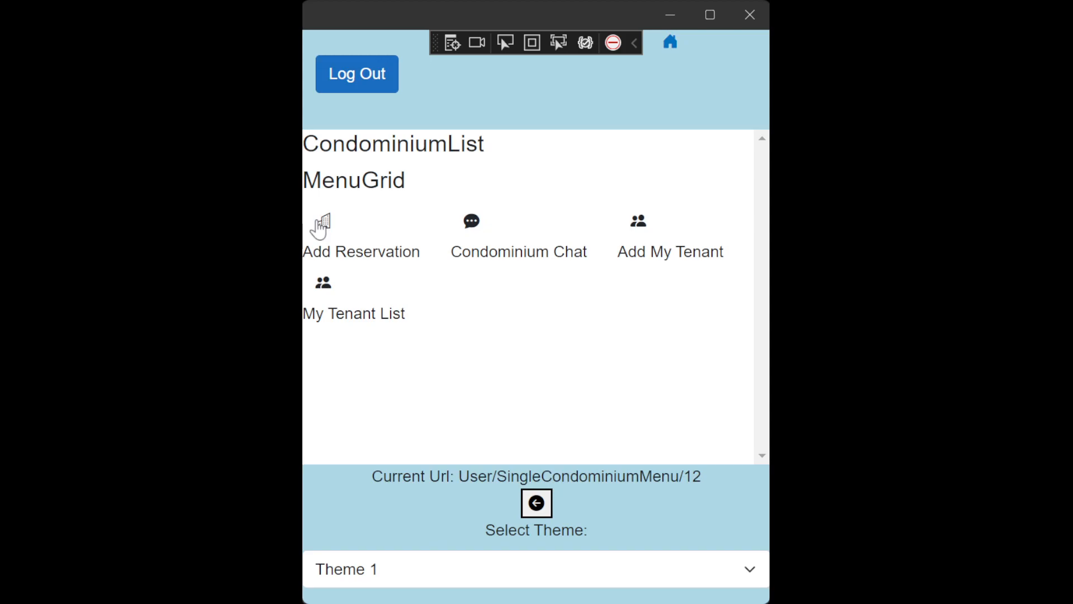
{"action": "mouse_move", "coordinate": [382, 239]}
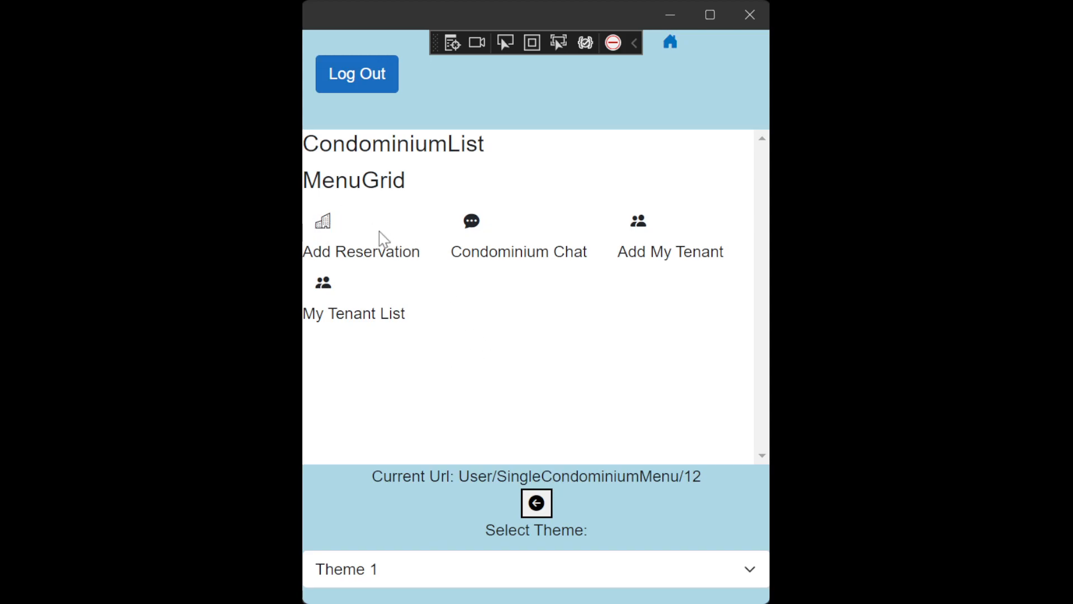
{"action": "mouse_move", "coordinate": [327, 243]}
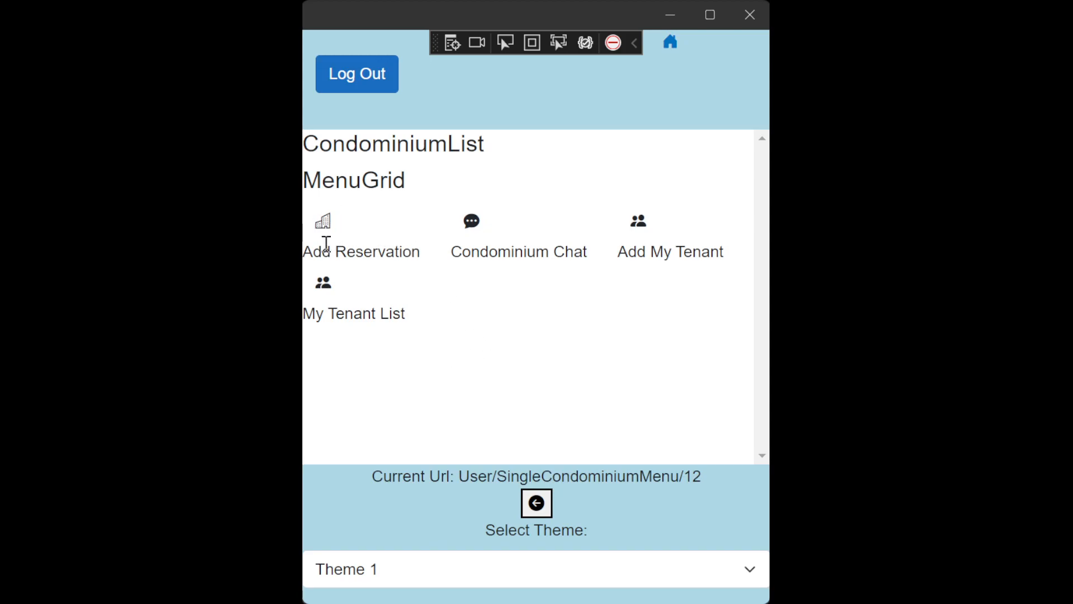
{"action": "mouse_move", "coordinate": [368, 260]}
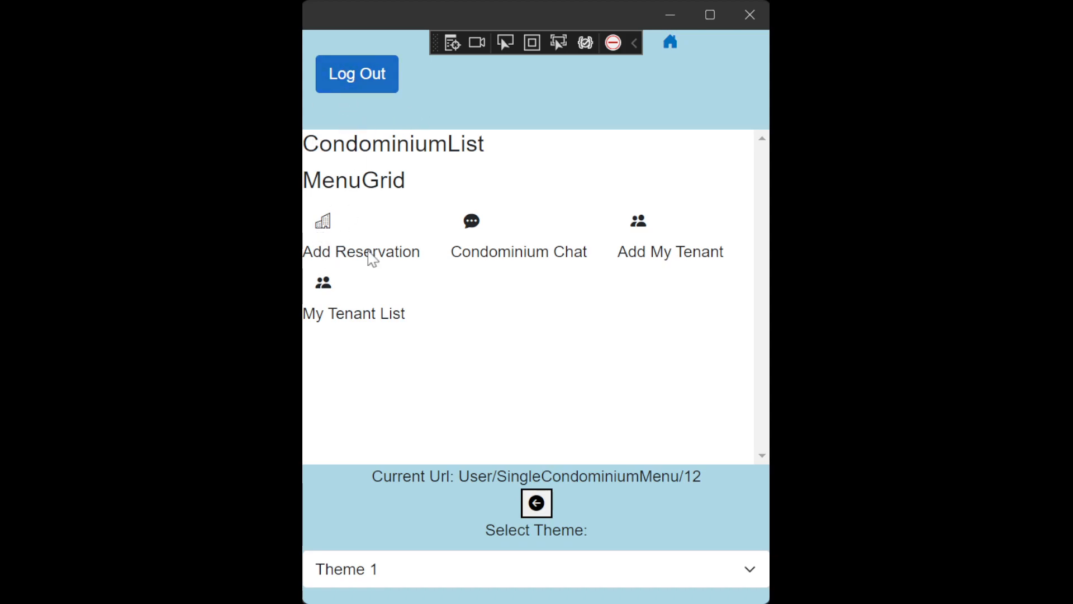
{"action": "mouse_move", "coordinate": [511, 414]}
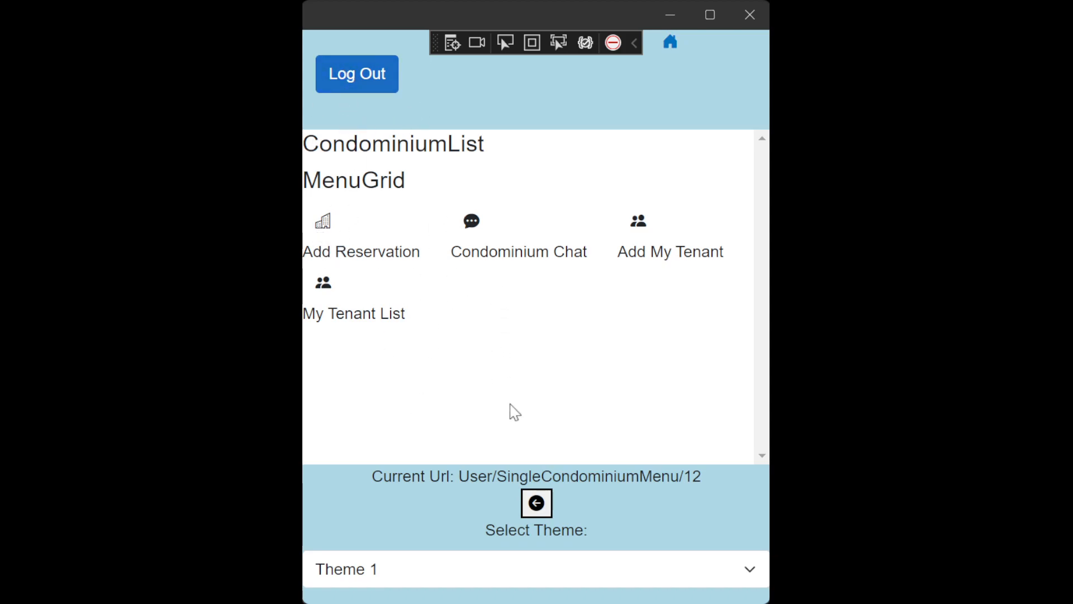
{"action": "mouse_move", "coordinate": [492, 347]}
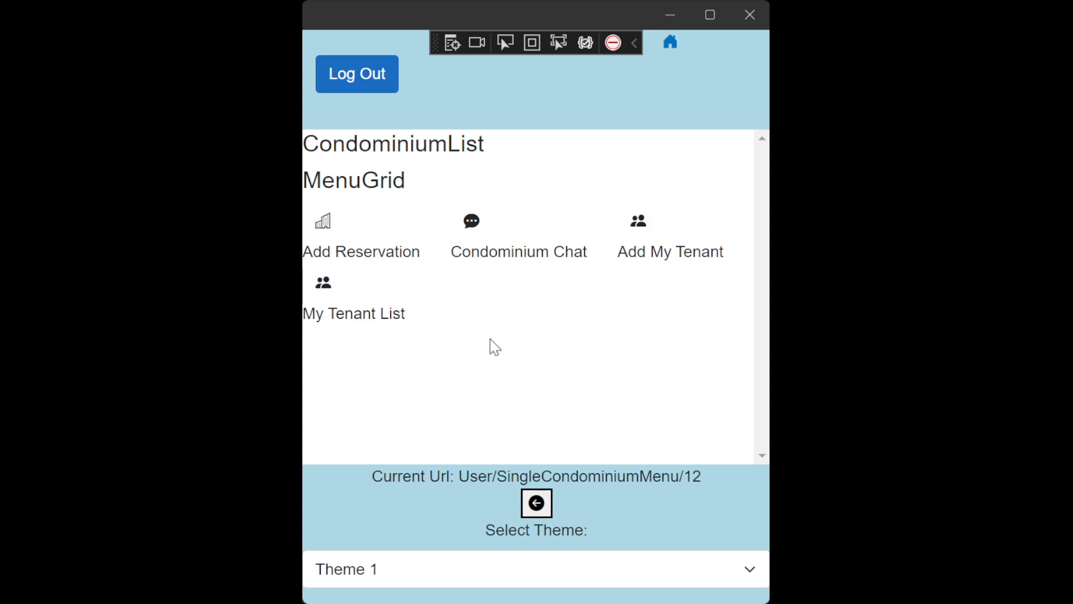
{"action": "mouse_move", "coordinate": [342, 236]}
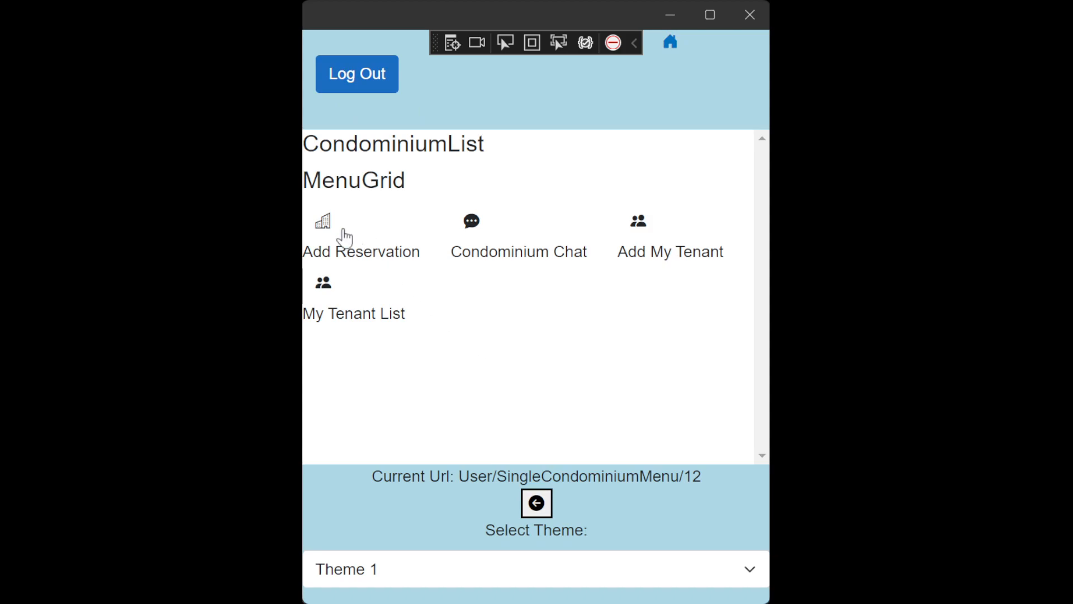
{"action": "mouse_move", "coordinate": [490, 340]}
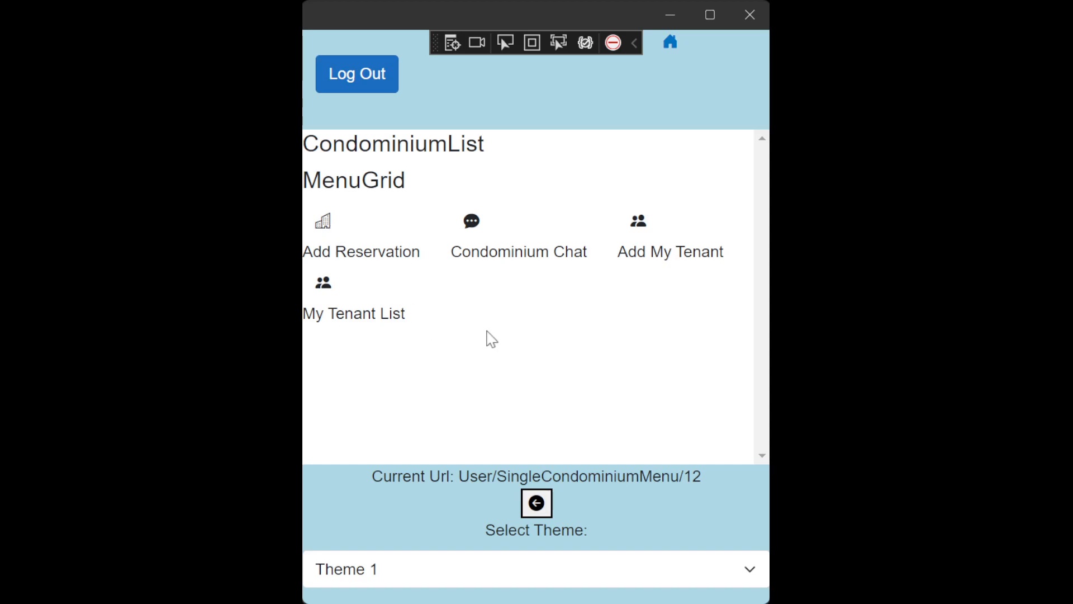
{"action": "mouse_move", "coordinate": [548, 347]}
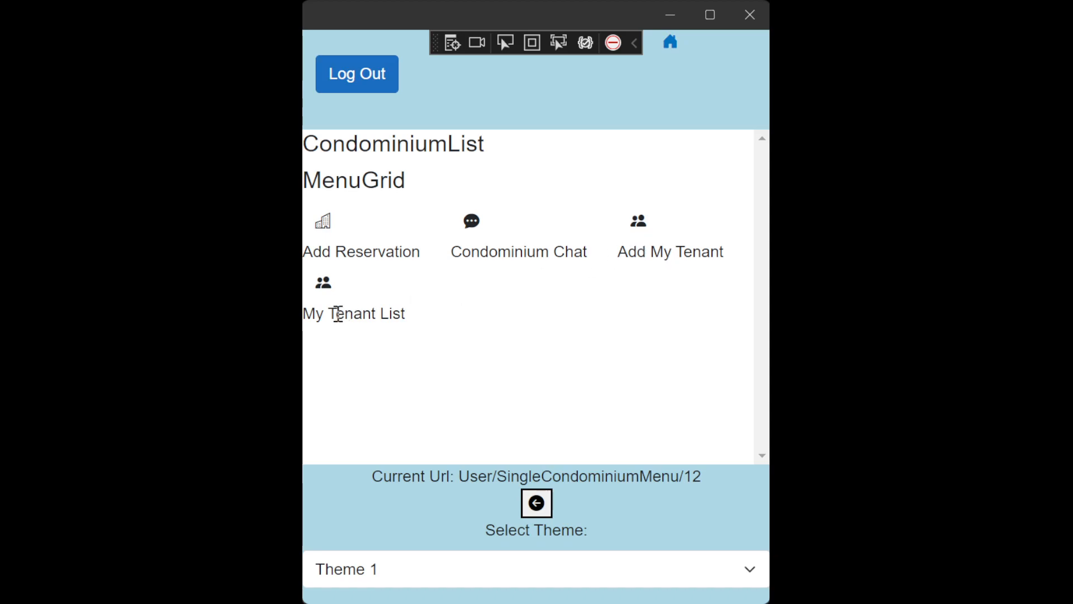
{"action": "mouse_move", "coordinate": [483, 228]}
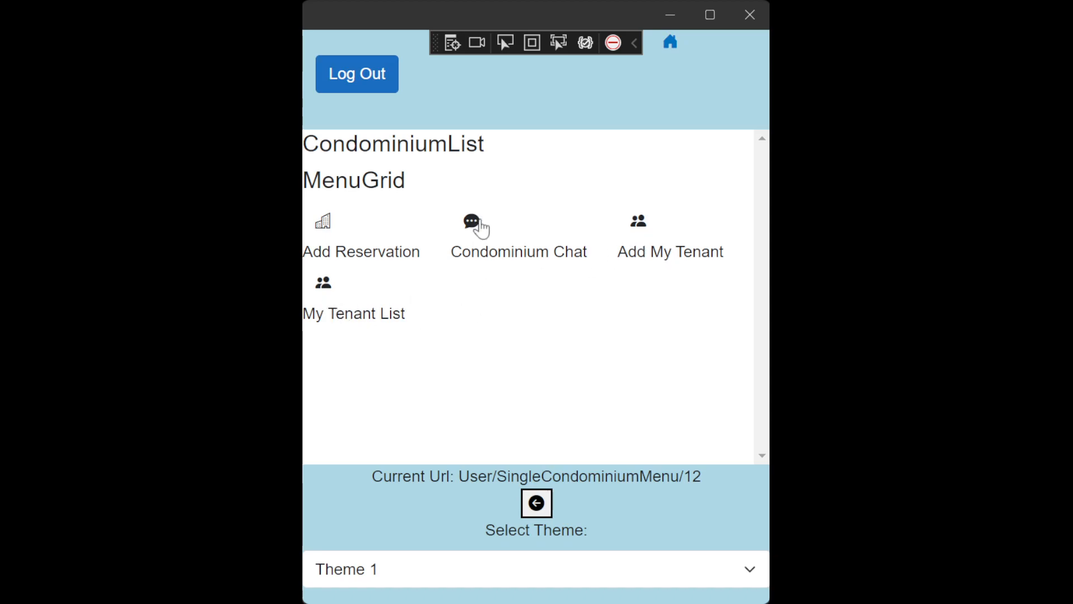
Post the message 'Hello there!' in the condominium chat.
{"action": "left_click", "coordinate": [470, 220]}
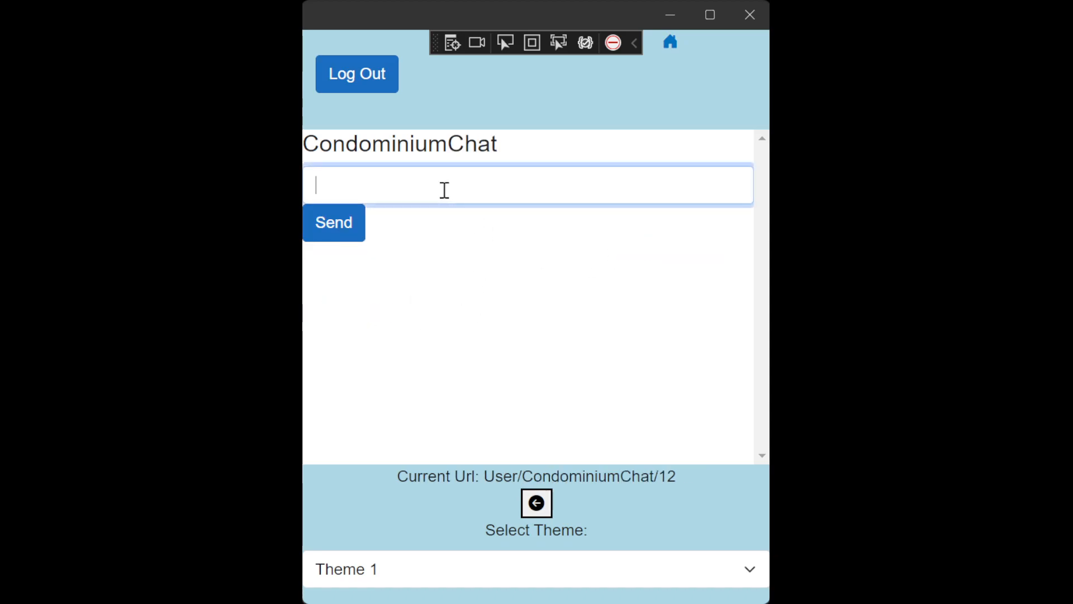
{"action": "type", "text": "H"}
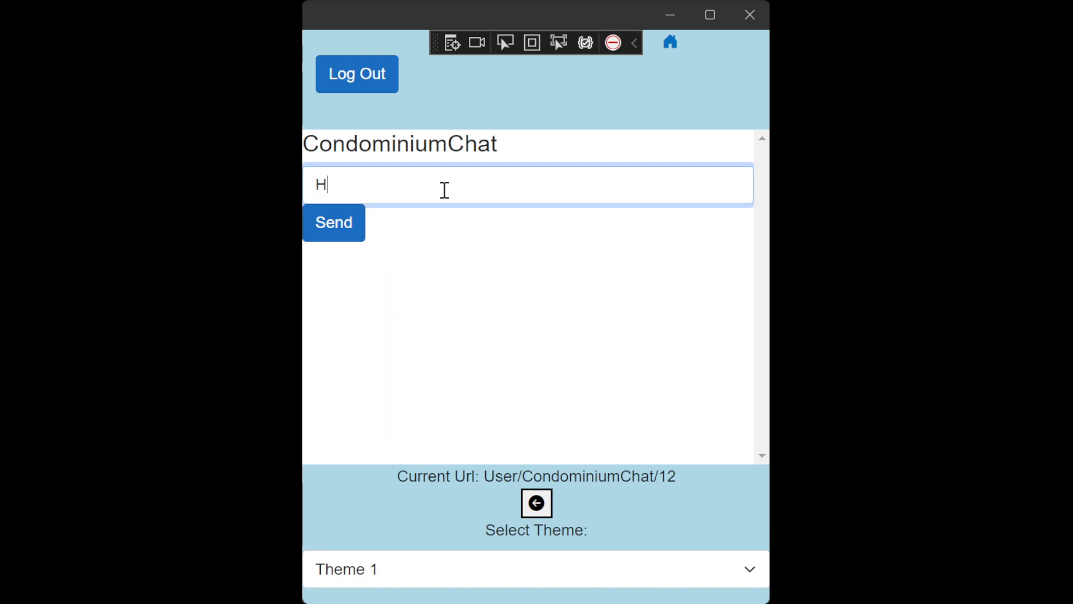
{"action": "type", "text": "ello there!"}
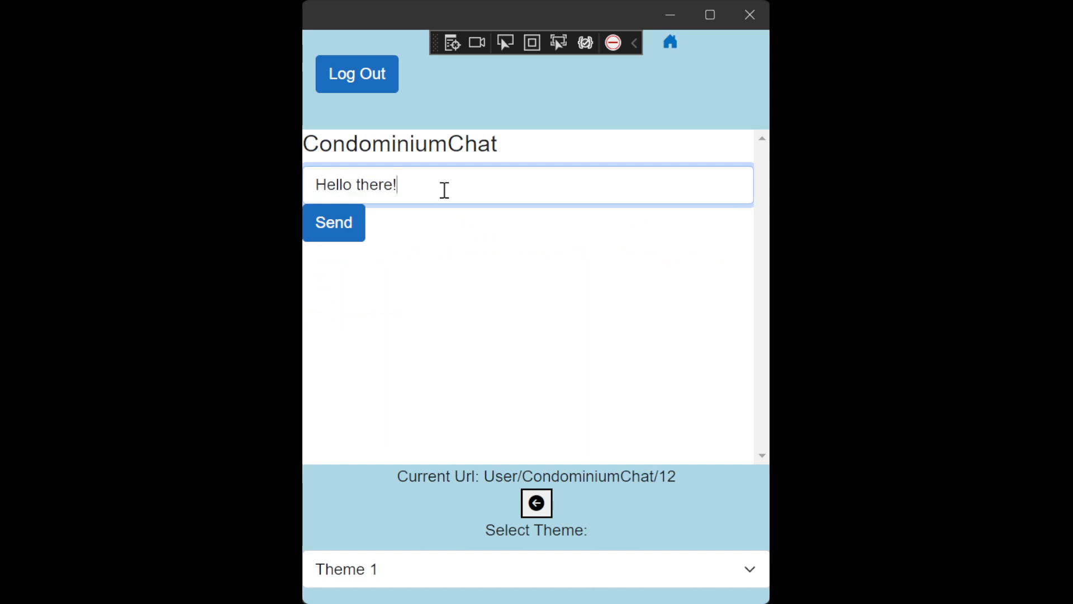
{"action": "left_click", "coordinate": [334, 222]}
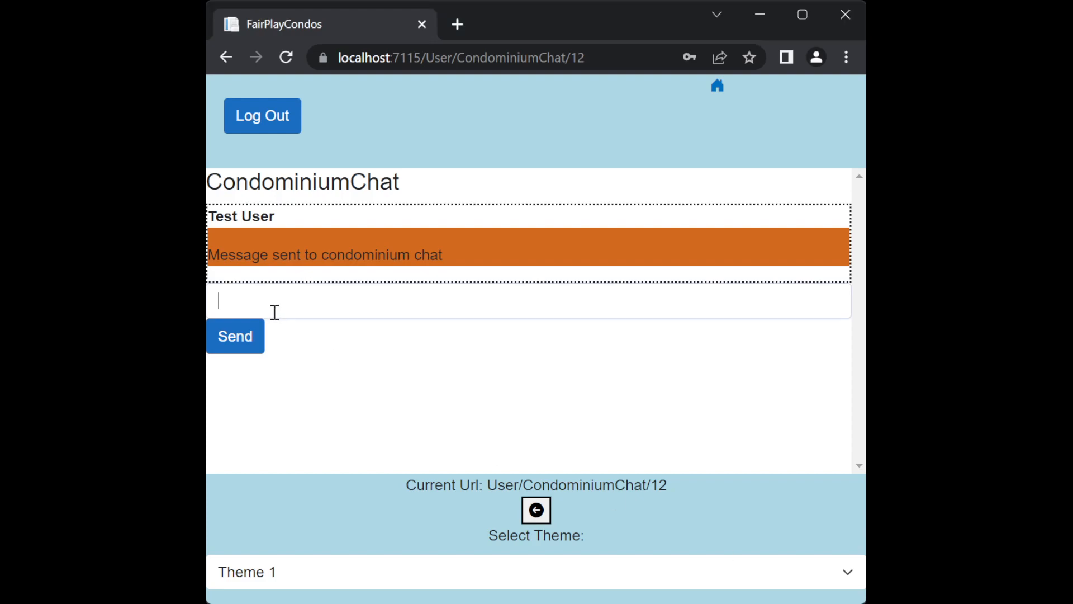
{"action": "type", "text": "Messag"}
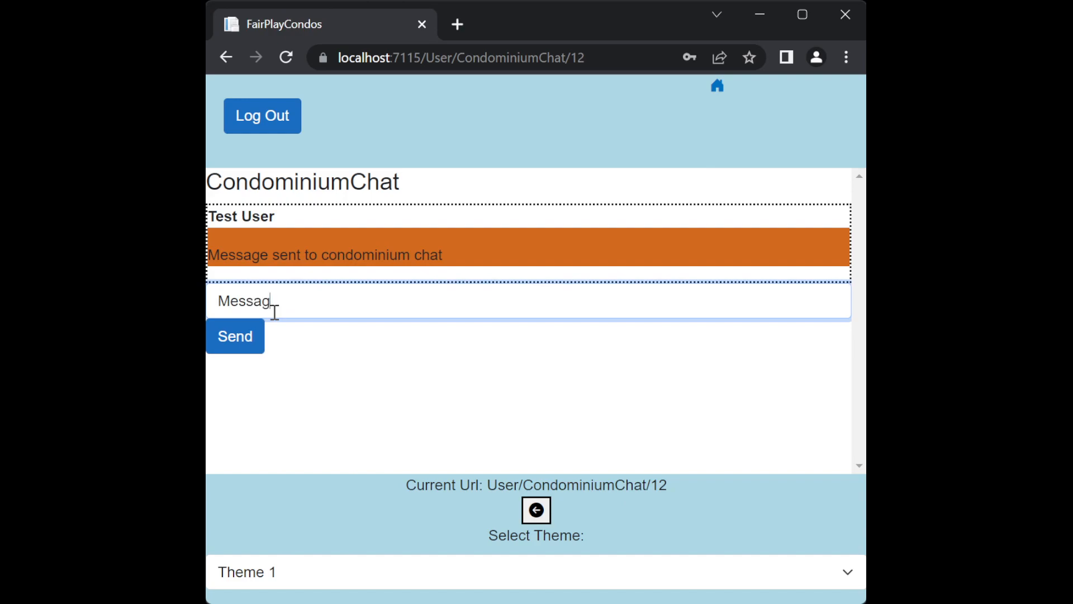
{"action": "type", "text": "Message sent from m"}
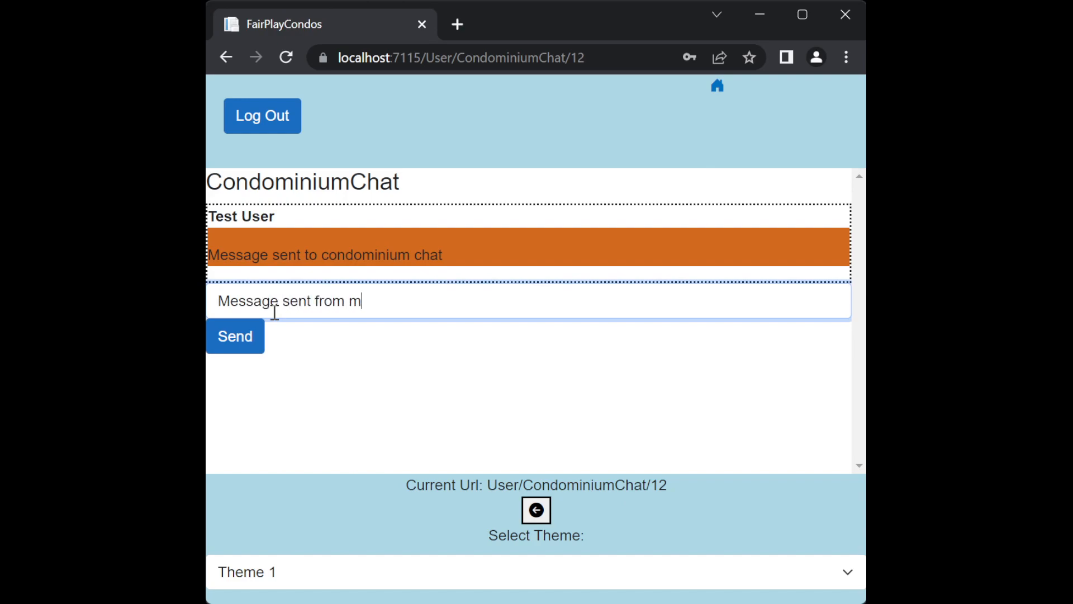
{"action": "type", "text": "obile ap"}
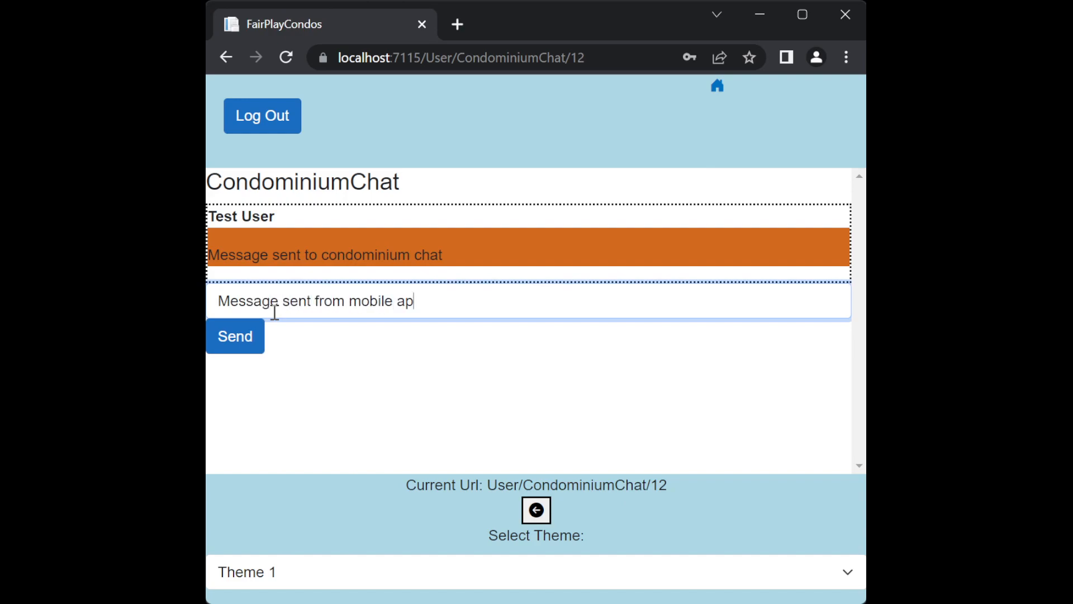
{"action": "left_click", "coordinate": [235, 336]}
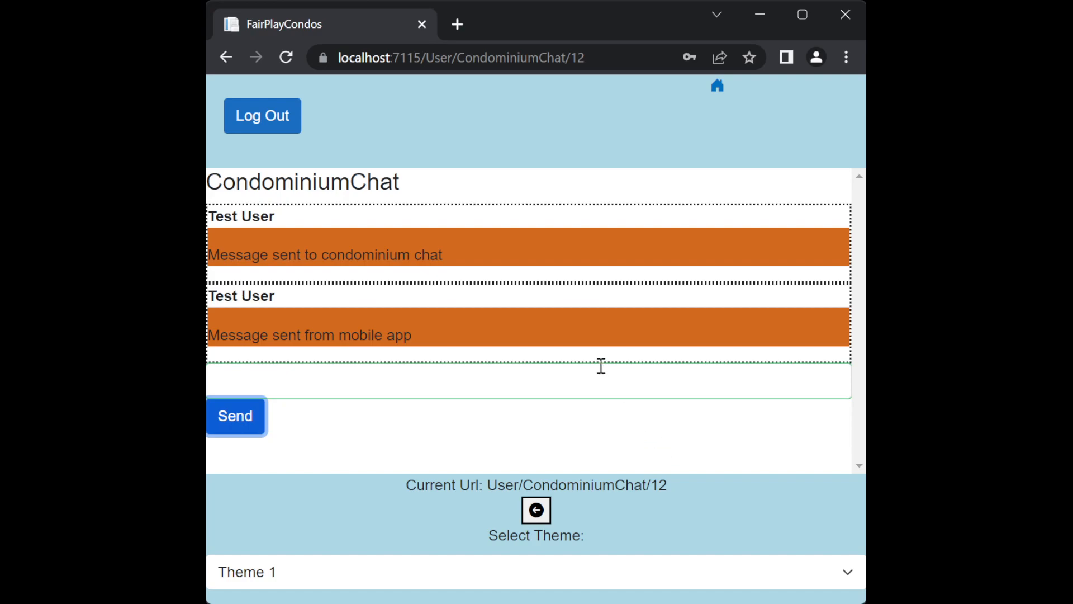
{"action": "left_click", "coordinate": [527, 386]}
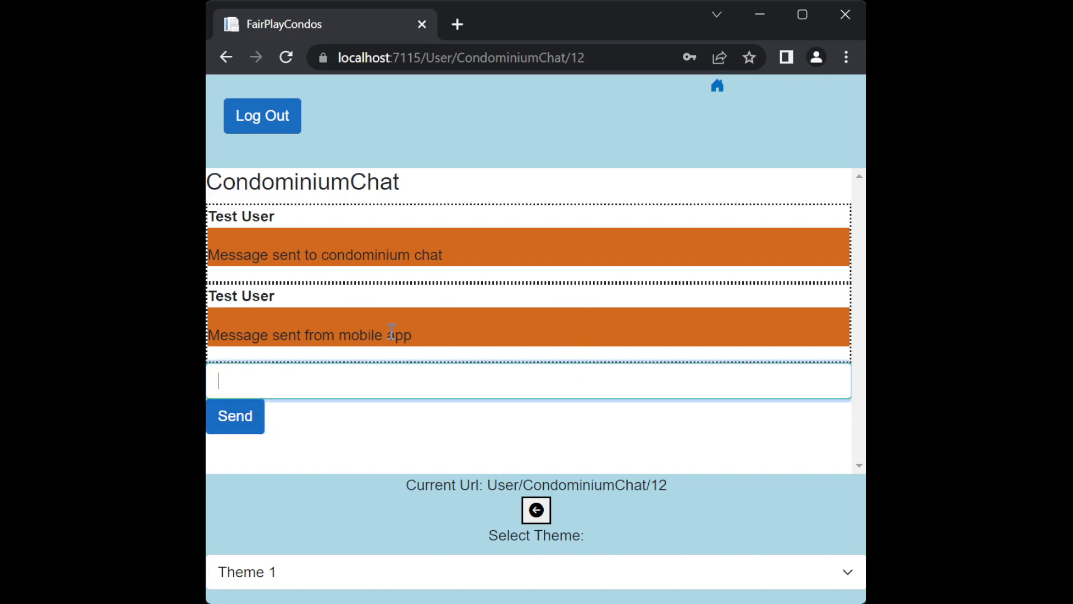
{"action": "left_click_drag", "start_coordinate": [236, 334], "coordinate": [411, 335]}
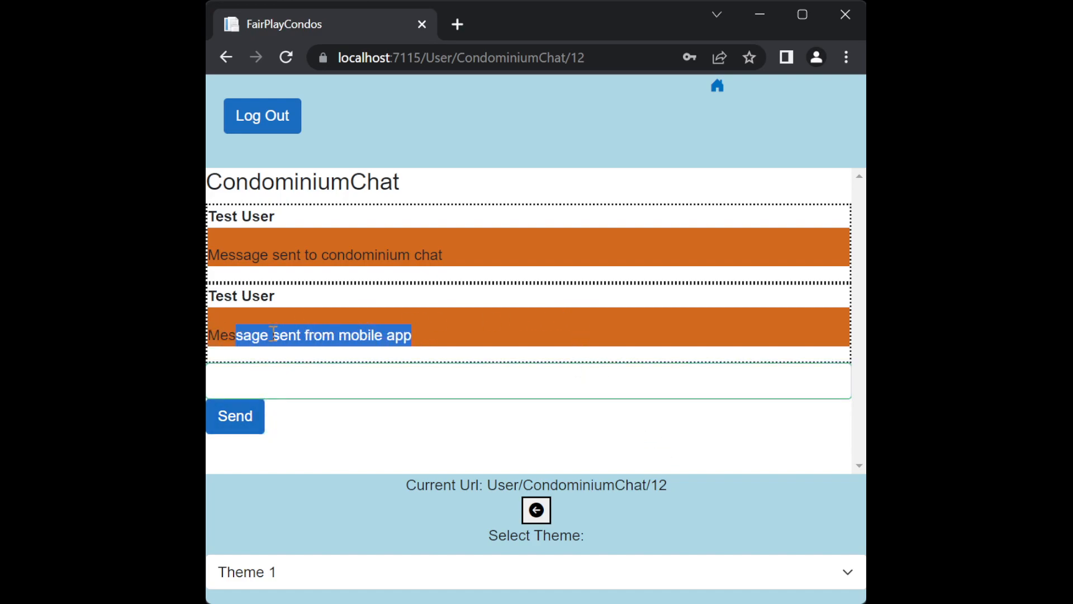
{"action": "mouse_move", "coordinate": [444, 322]}
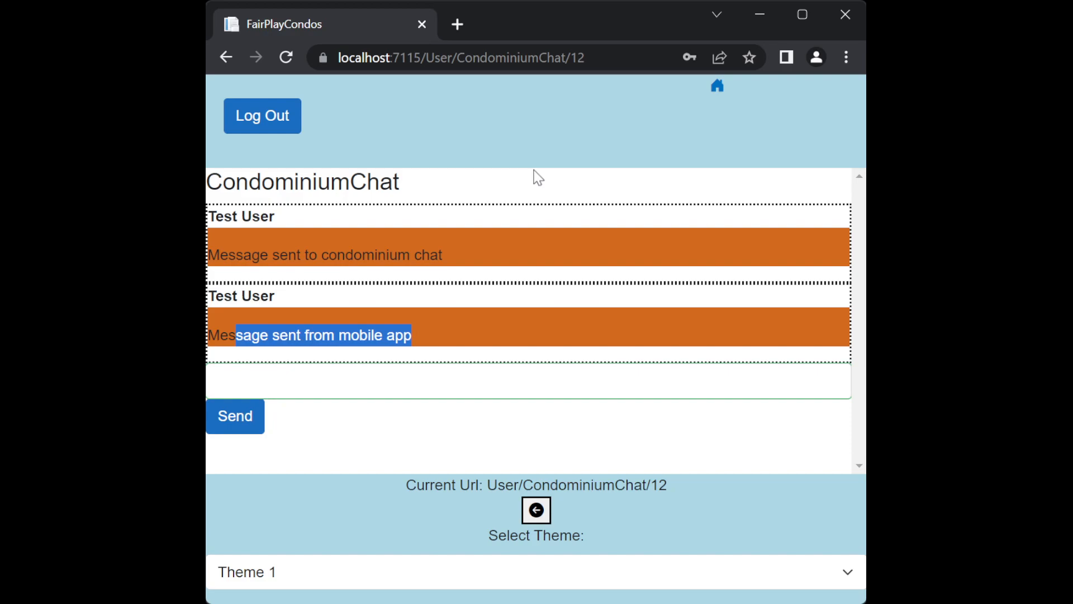
{"action": "mouse_move", "coordinate": [722, 591]}
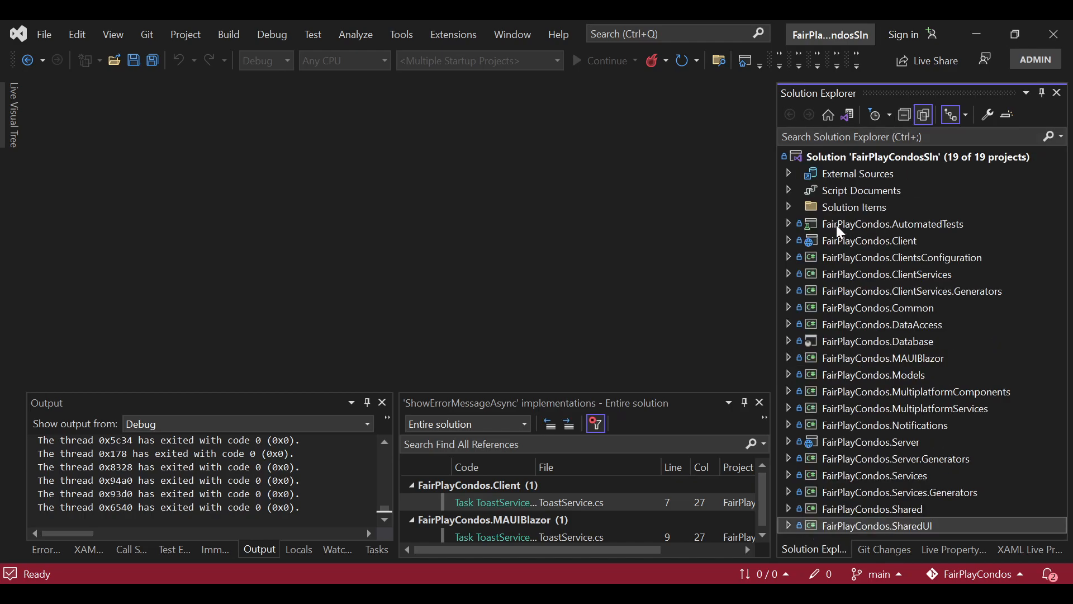
{"action": "mouse_move", "coordinate": [829, 246]}
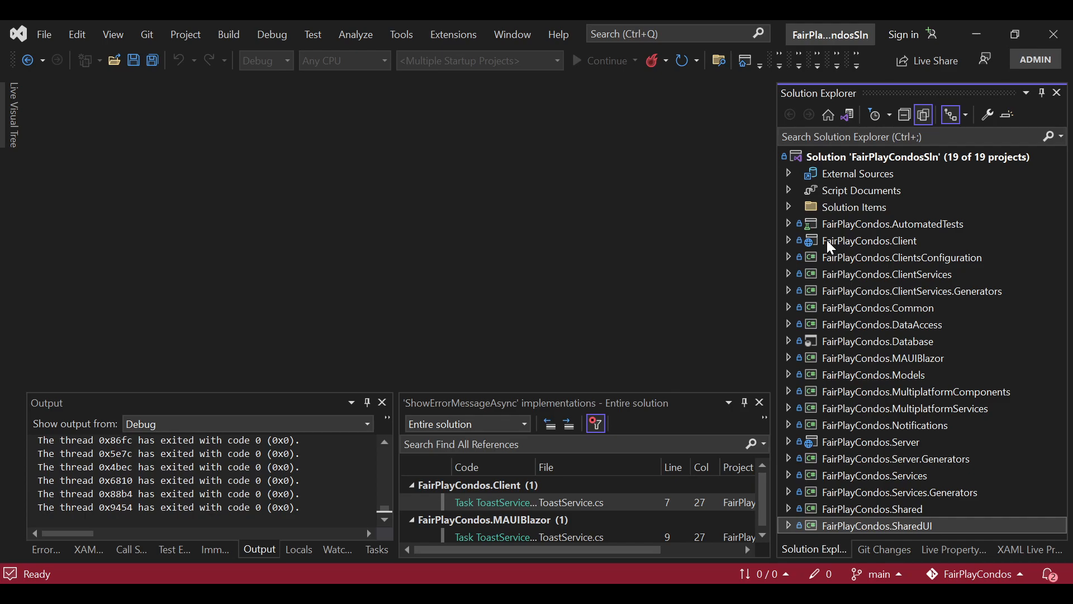
{"action": "mouse_move", "coordinate": [911, 259]}
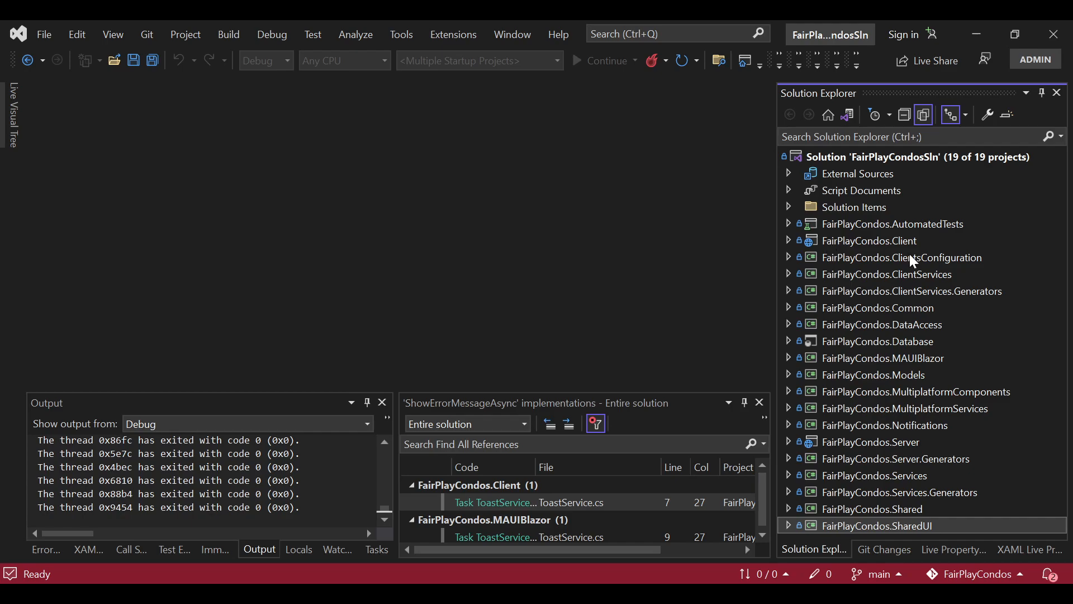
{"action": "mouse_move", "coordinate": [874, 369]}
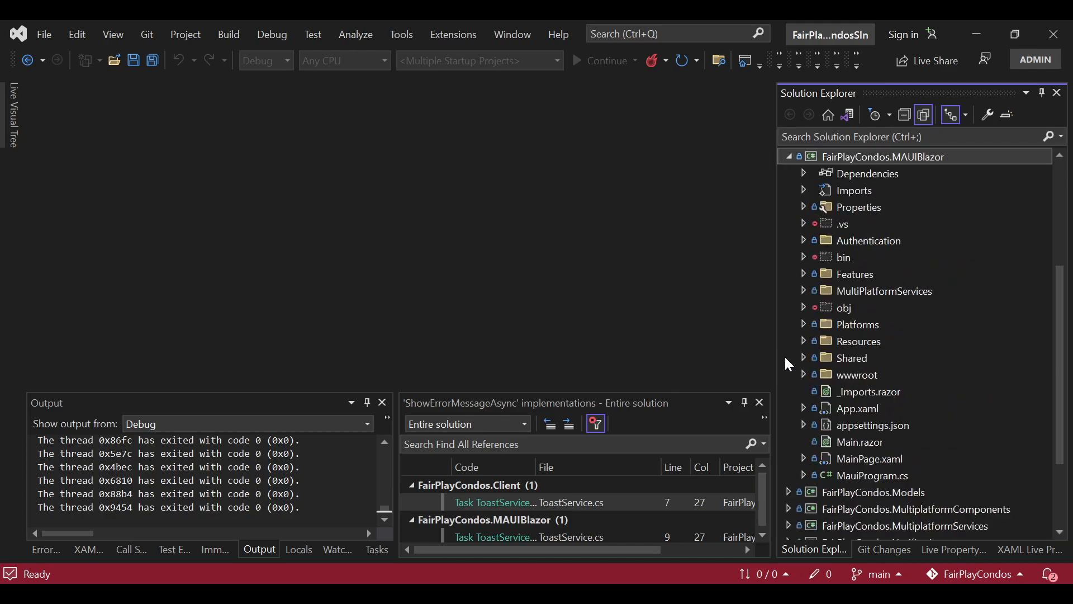
{"action": "mouse_move", "coordinate": [892, 278]}
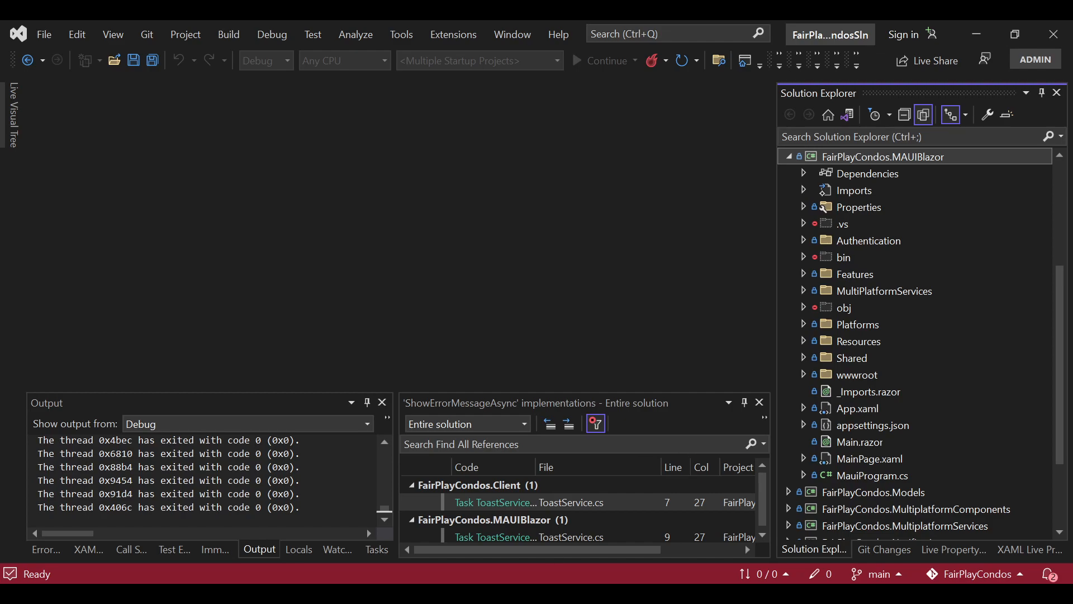
{"action": "mouse_move", "coordinate": [790, 445]}
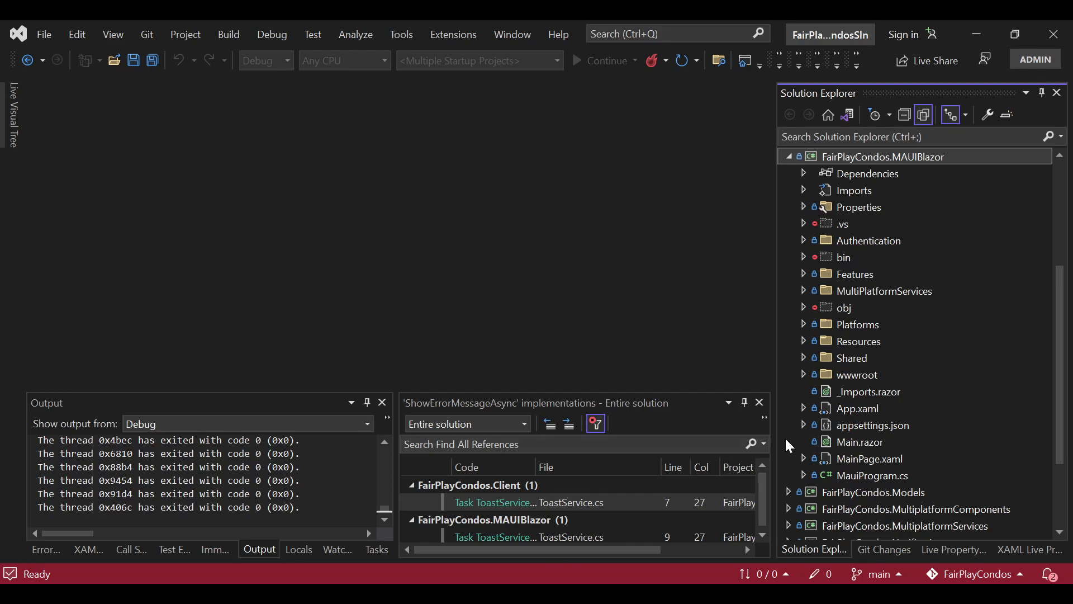
{"action": "mouse_move", "coordinate": [839, 332]}
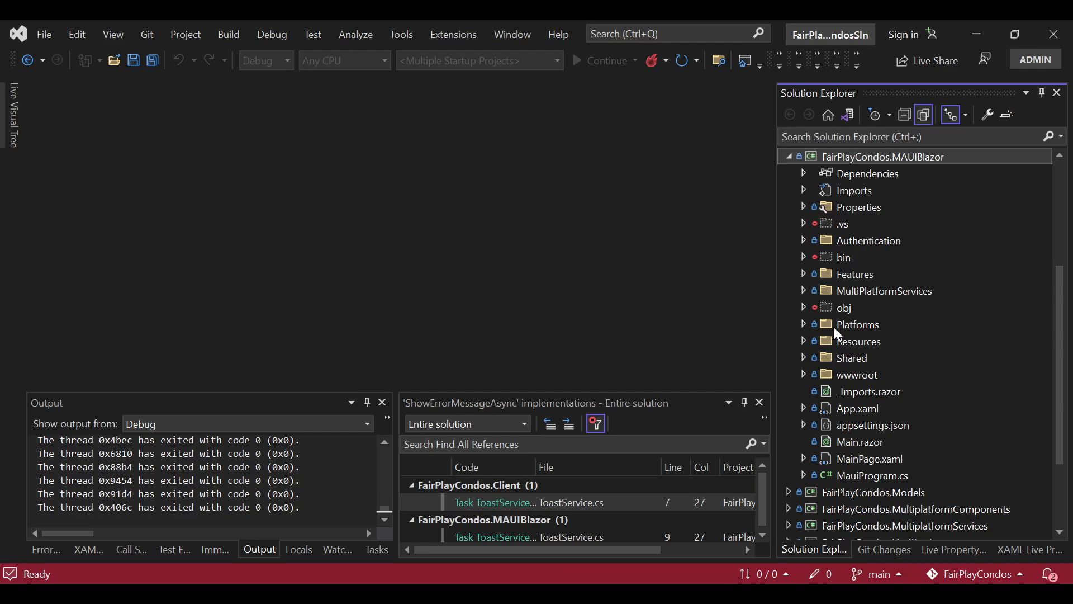
{"action": "mouse_move", "coordinate": [890, 397]}
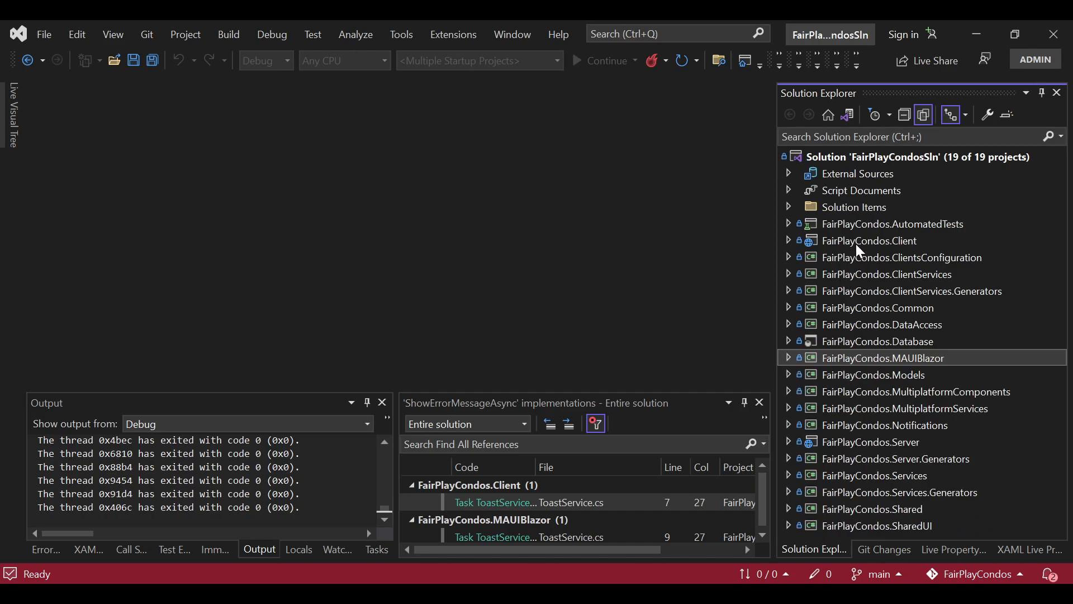
Expand the FairPlayCondos.Client project and its Pages folder to reveal Authentication.razor.
{"action": "left_click", "coordinate": [869, 240]}
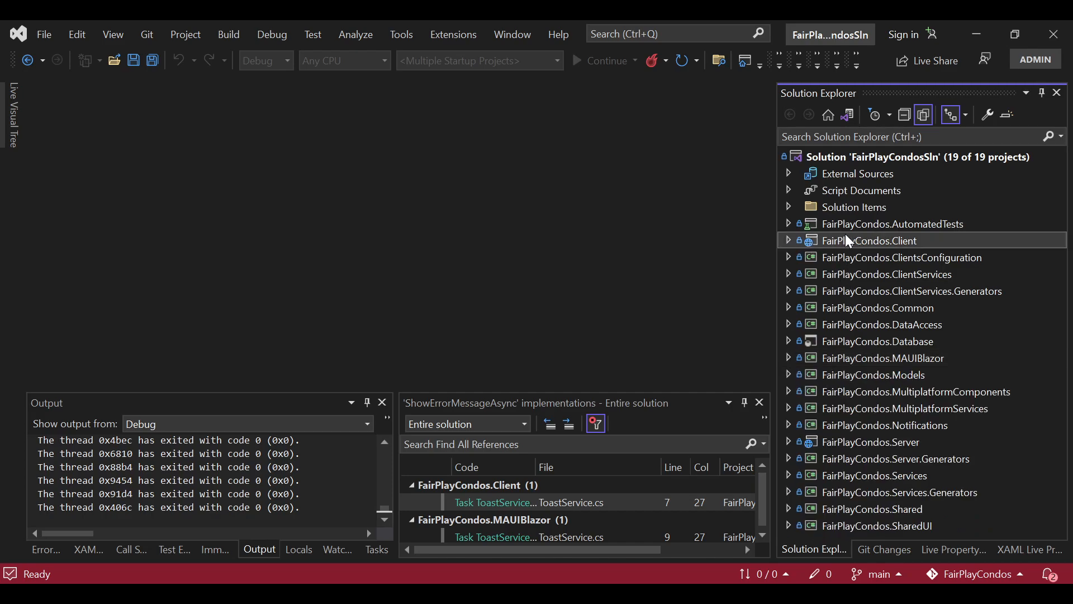
{"action": "left_click", "coordinate": [788, 240]}
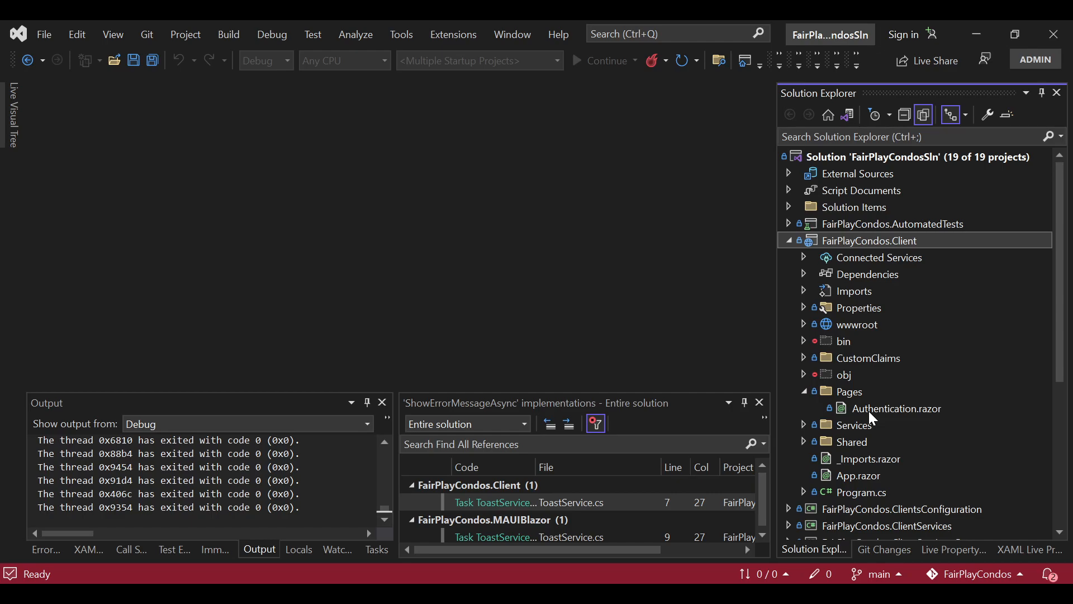
{"action": "left_click", "coordinate": [803, 392]}
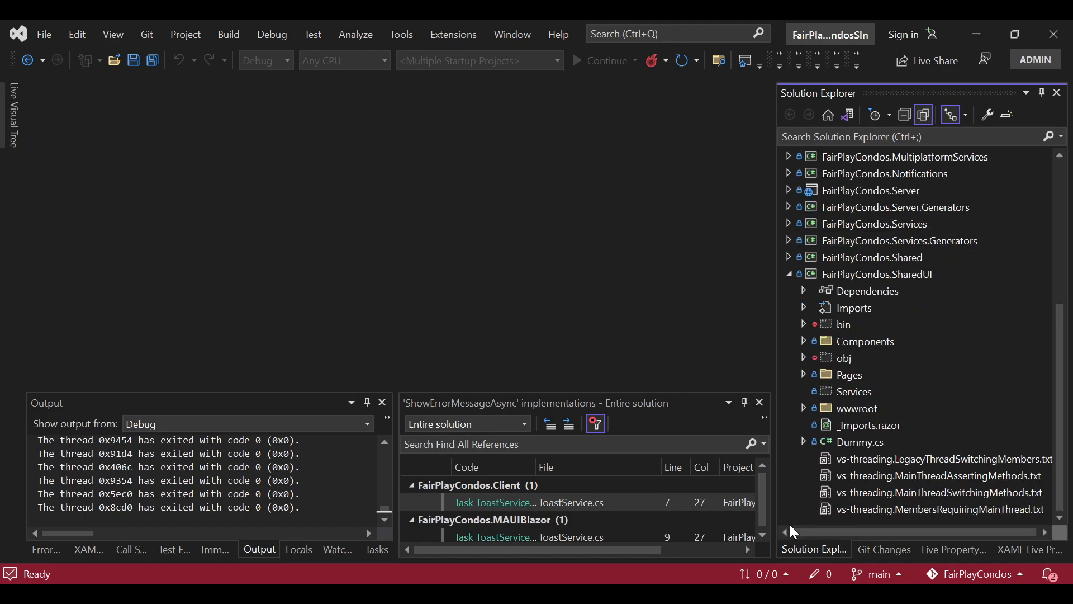
{"action": "mouse_move", "coordinate": [816, 389]}
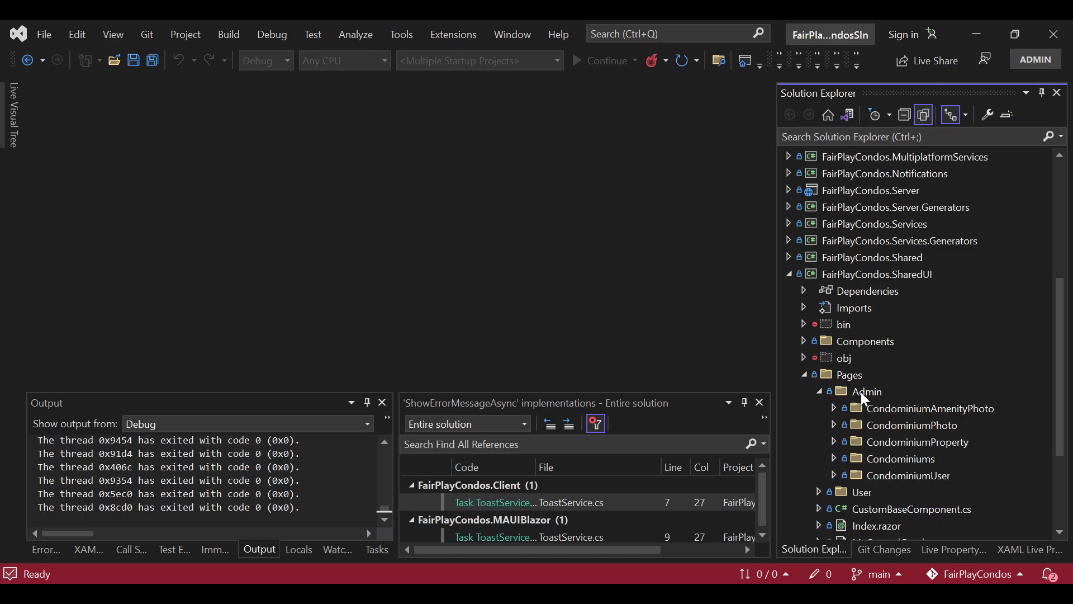
{"action": "mouse_move", "coordinate": [829, 405]}
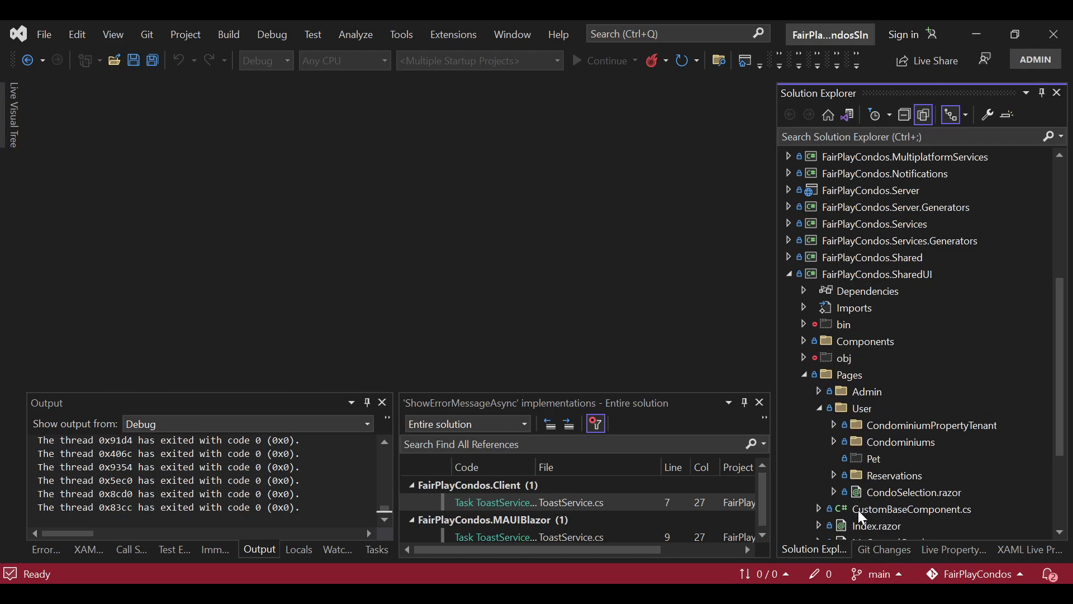
Fold the User pages folder and expand SharedUI's wwwroot to show the themes folders.
{"action": "left_click", "coordinate": [861, 408]}
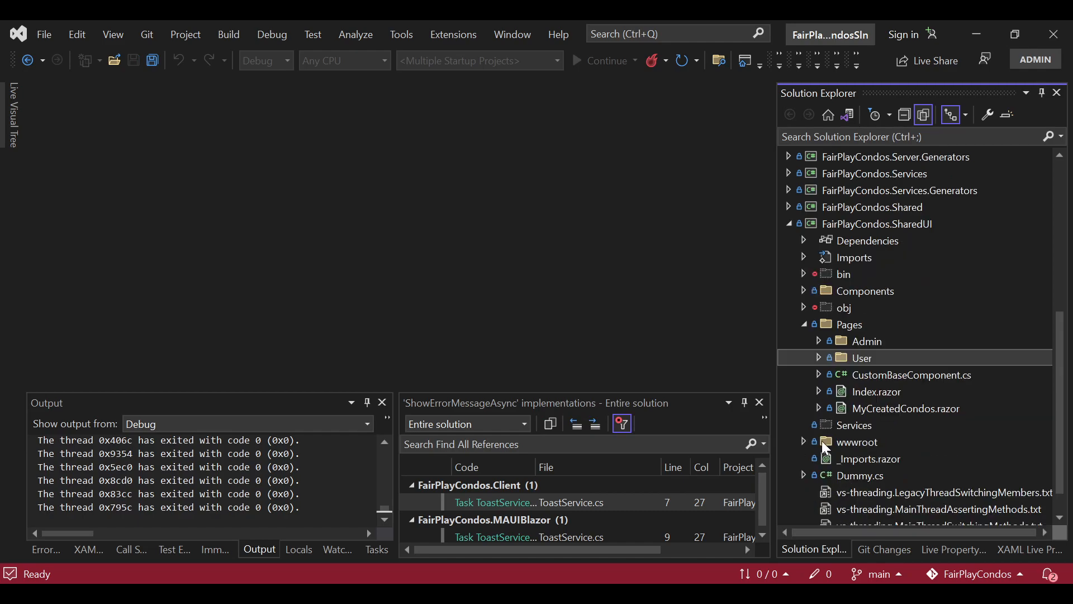
{"action": "left_click", "coordinate": [804, 442]}
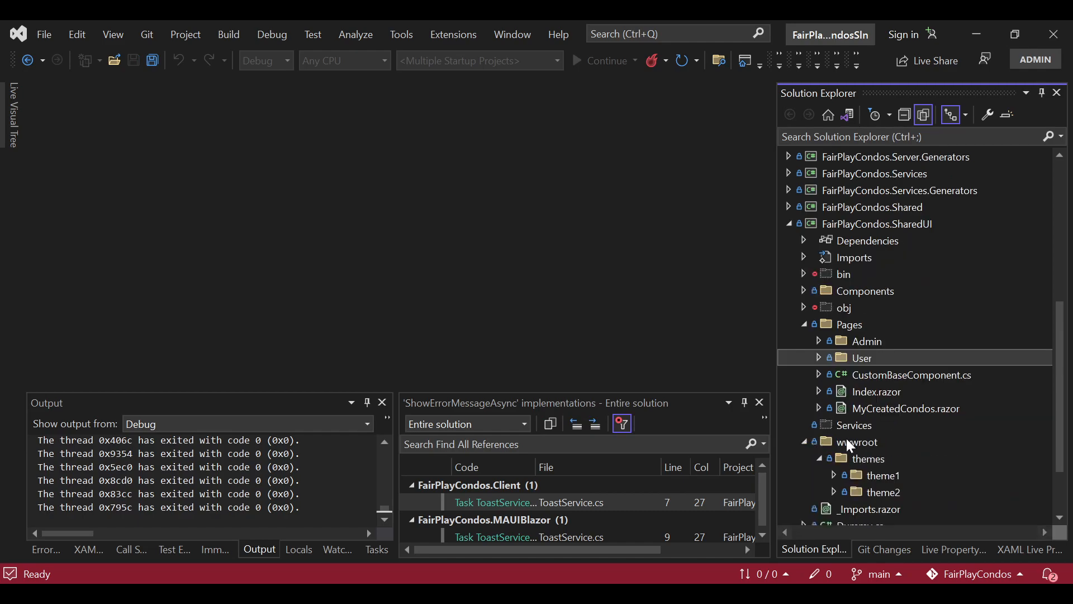
{"action": "mouse_move", "coordinate": [837, 494]}
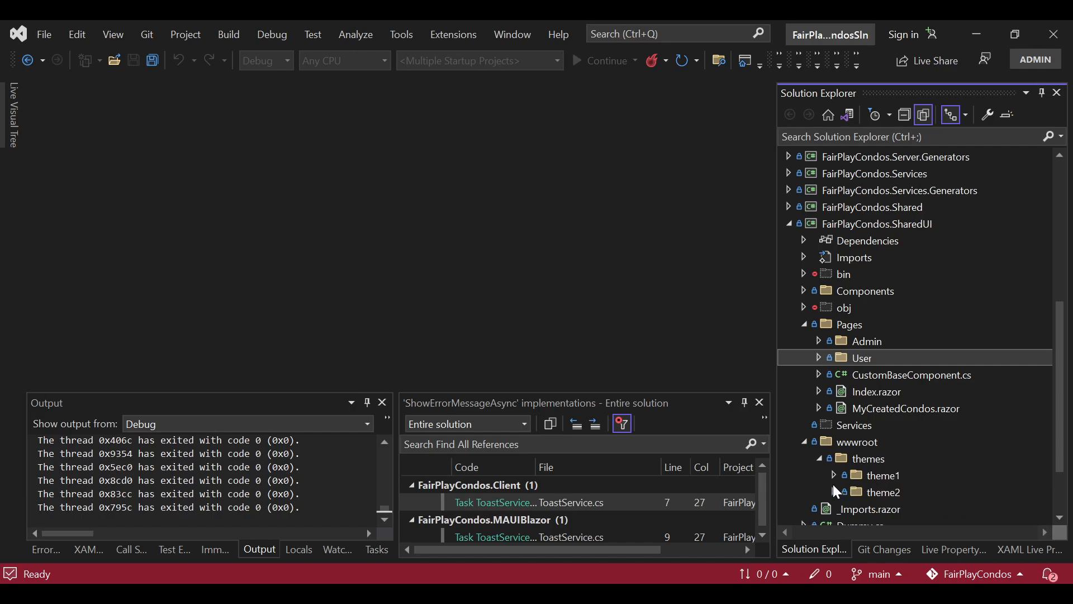
{"action": "left_click", "coordinate": [835, 476]}
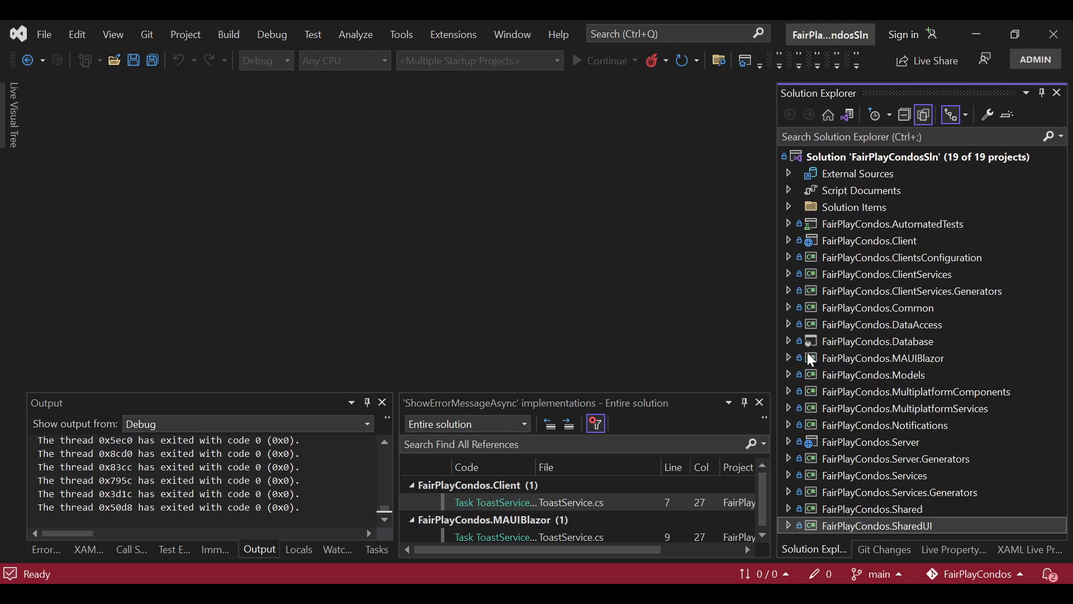
Expand FairPlayCondos.MAUIBlazor and bring Main.razor into the editor.
{"action": "left_click", "coordinate": [788, 358]}
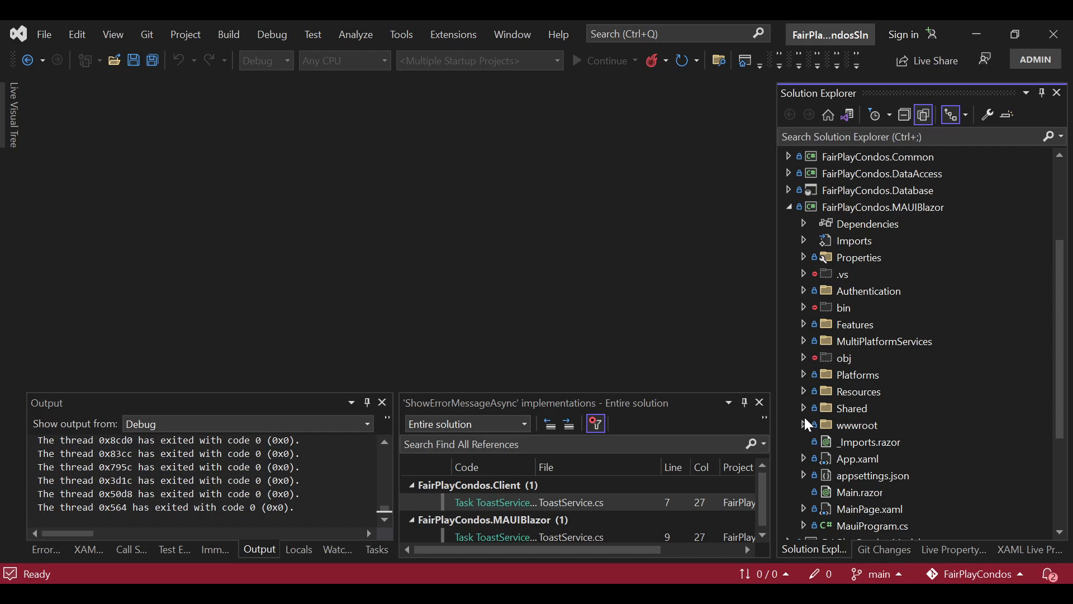
{"action": "mouse_move", "coordinate": [798, 439]}
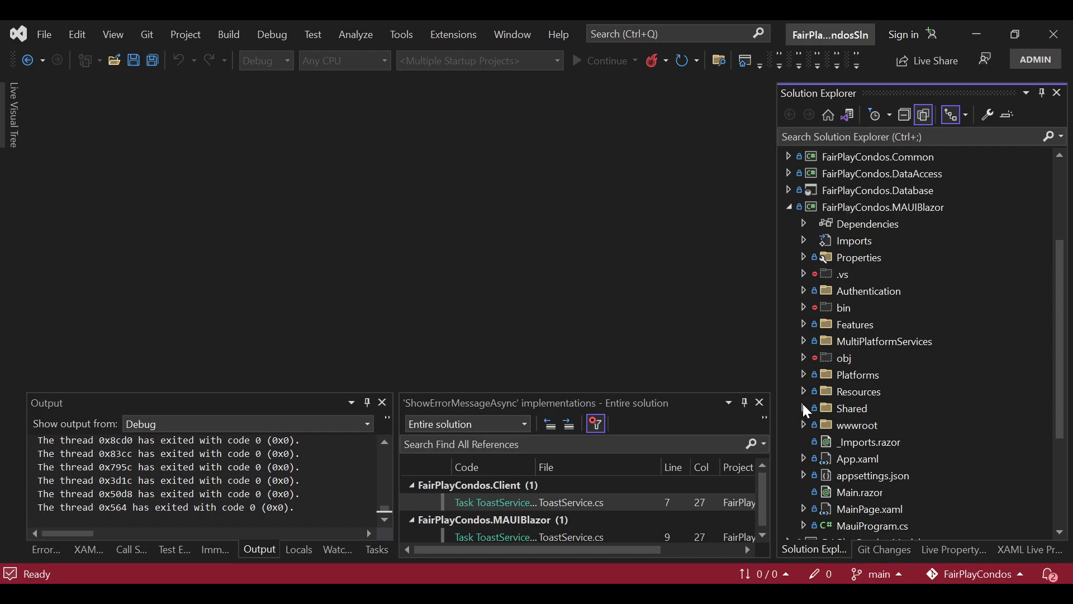
{"action": "mouse_move", "coordinate": [819, 460]}
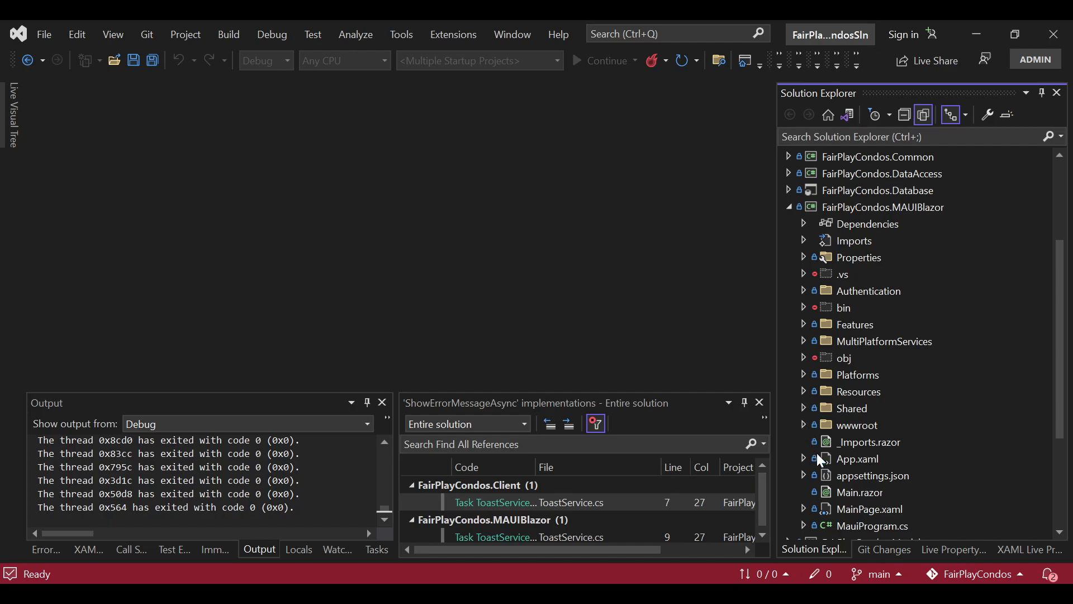
{"action": "double_click", "coordinate": [858, 492]}
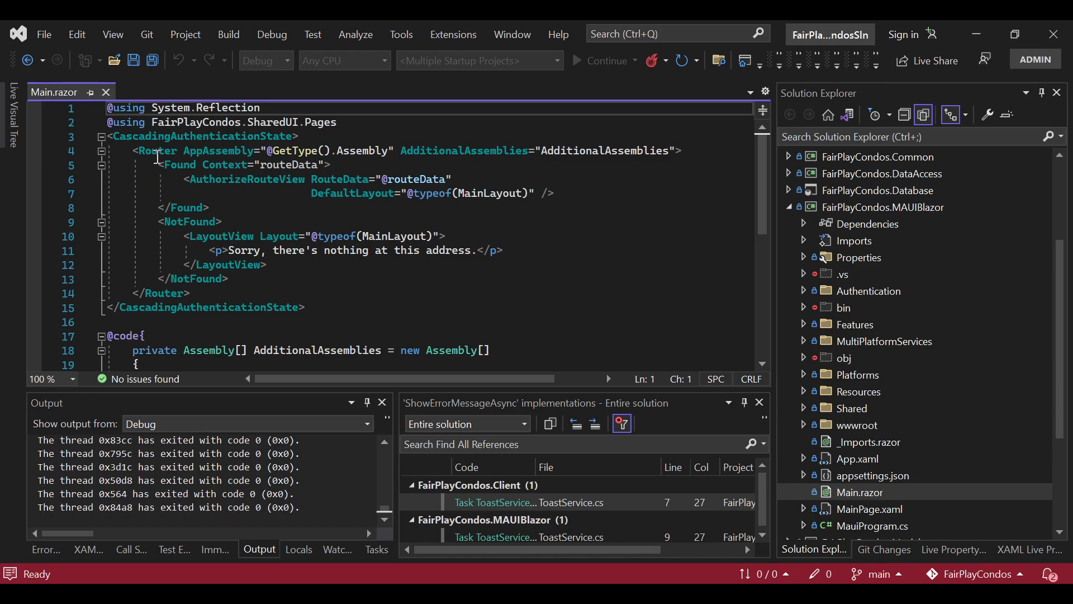
Highlight the Router element and CustomBaseComponent in Main.razor, then collapse the solution to its 19 projects.
{"action": "double_click", "coordinate": [464, 149]}
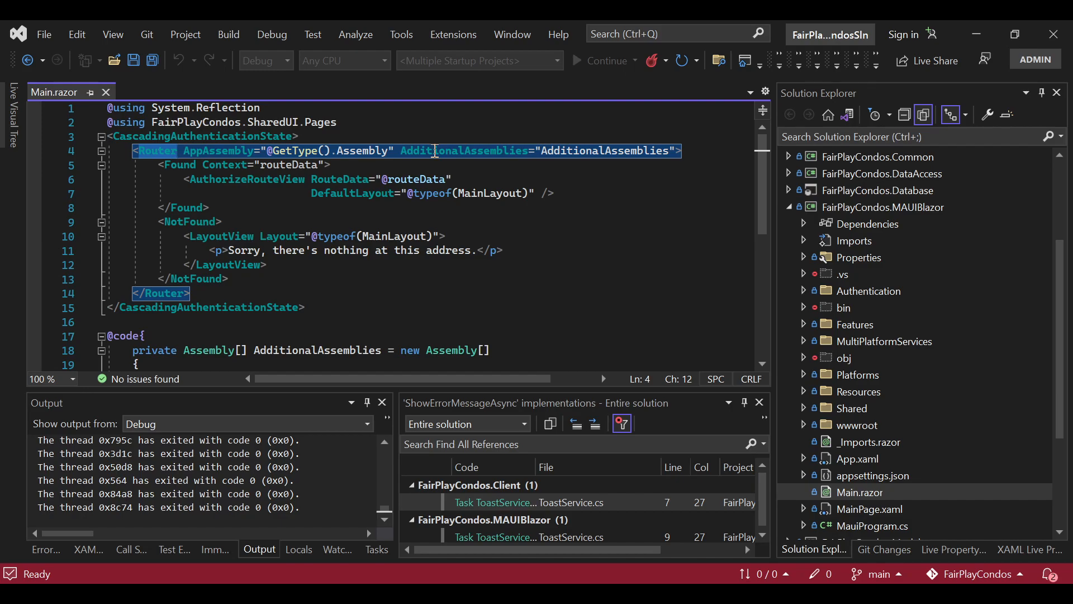
{"action": "scroll", "scroll_direction": "down", "scroll_amount": 3}
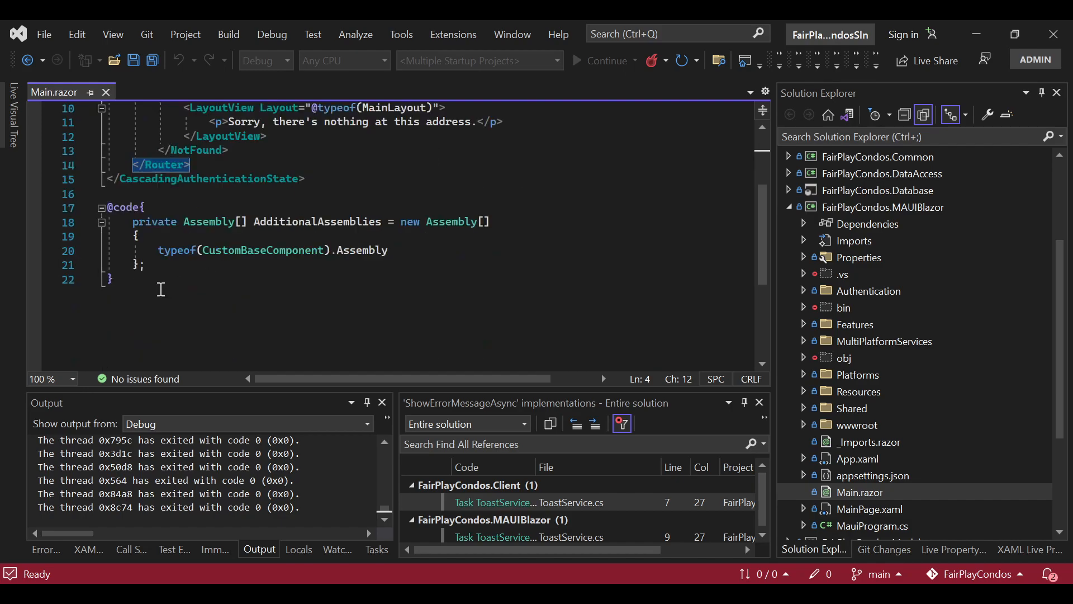
{"action": "double_click", "coordinate": [263, 251]}
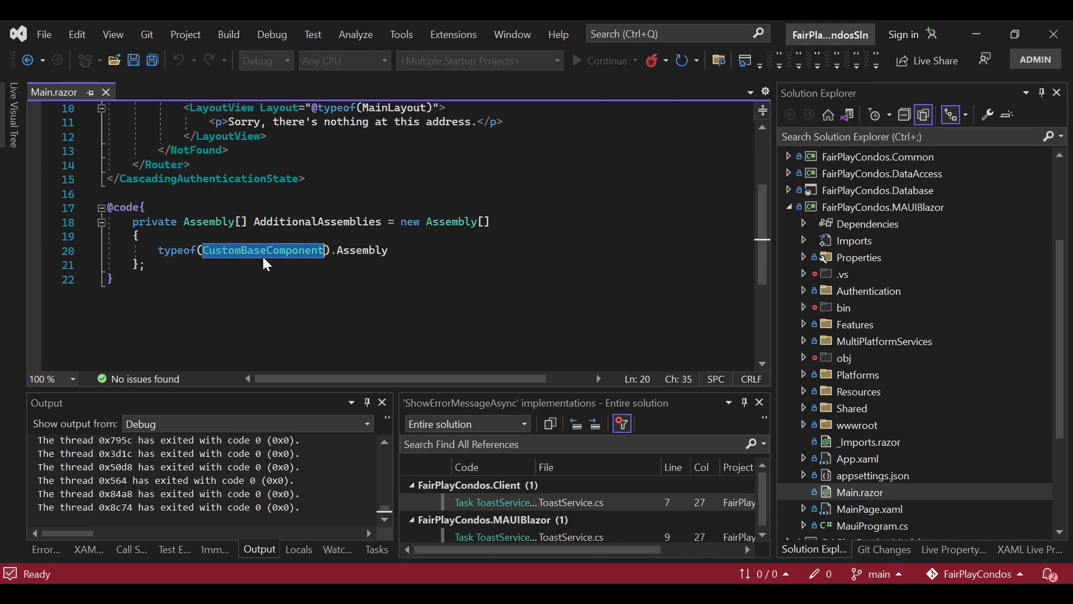
{"action": "scroll", "scroll_direction": "down", "scroll_amount": 3}
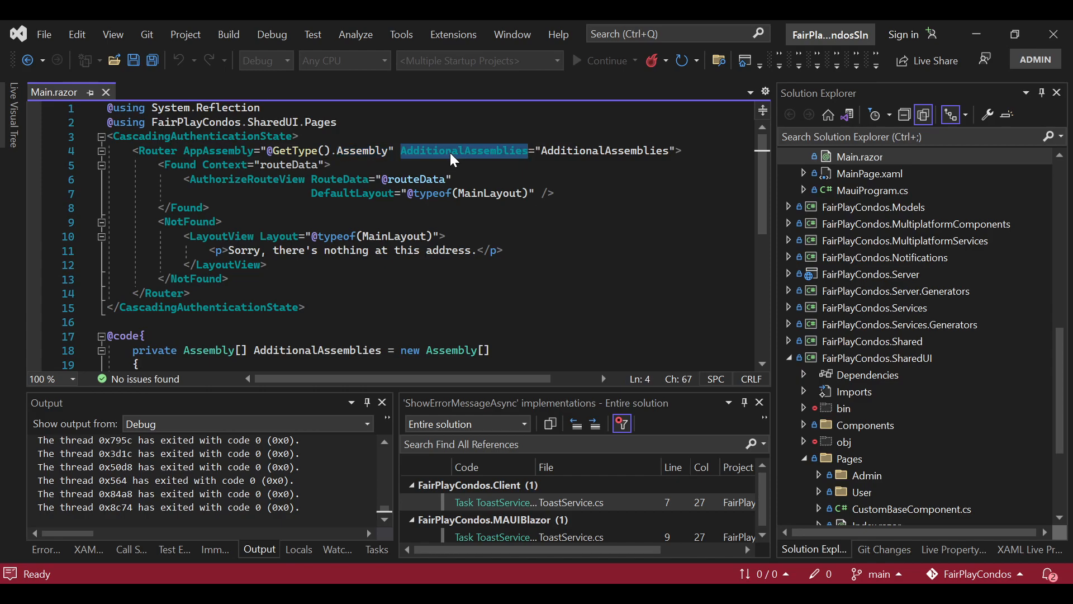
{"action": "left_click", "coordinate": [905, 114]}
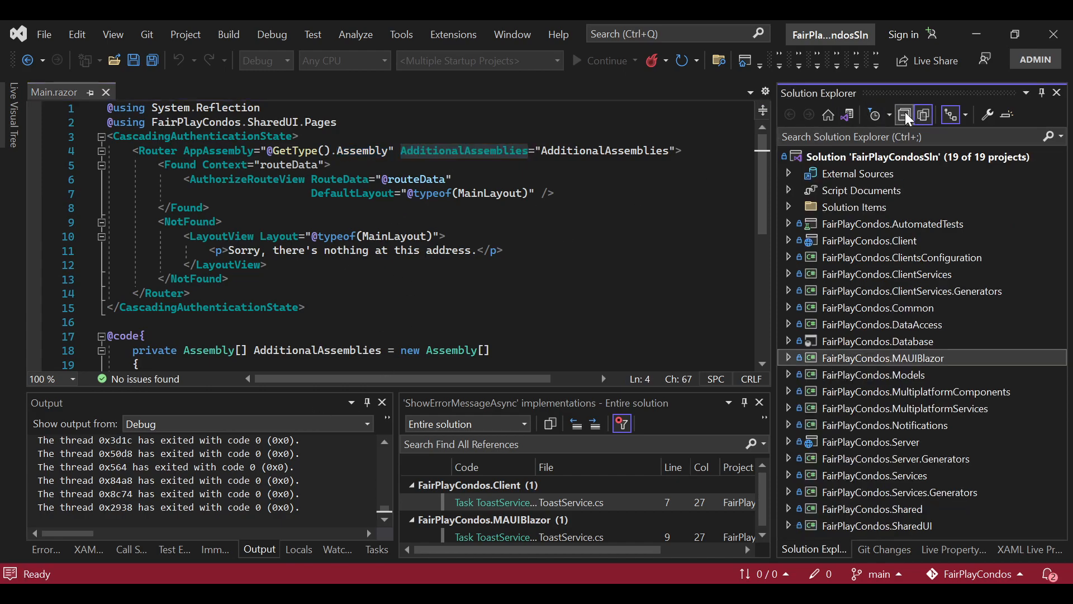
Expand FairPlayCondos.Client and view App.razor, highlighting its AdditionalAssemblies value.
{"action": "left_click", "coordinate": [789, 241]}
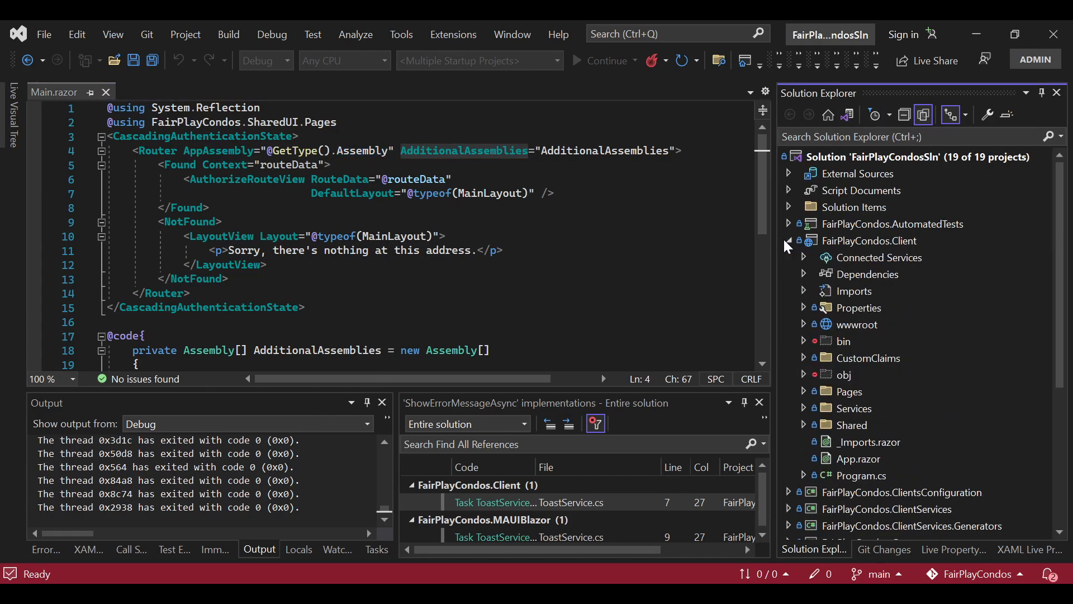
{"action": "left_click", "coordinate": [788, 240]}
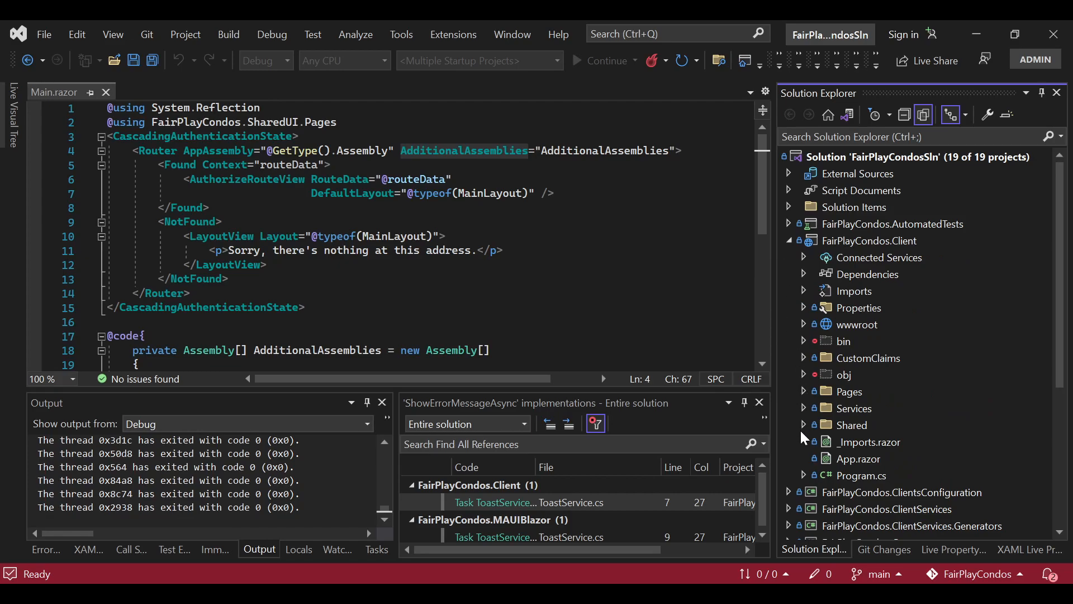
{"action": "double_click", "coordinate": [857, 458]}
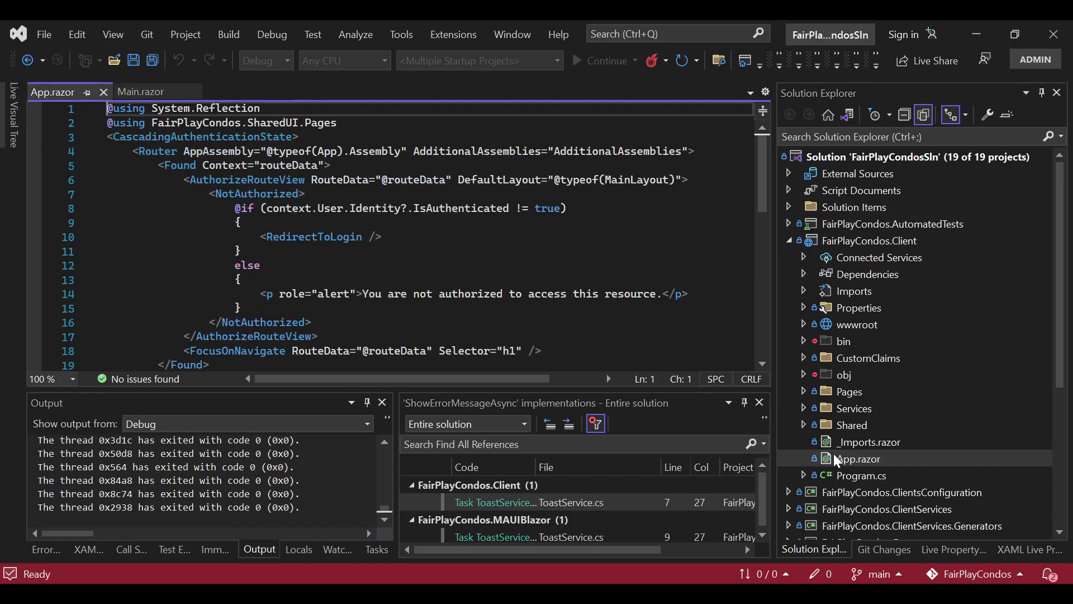
{"action": "double_click", "coordinate": [617, 151]}
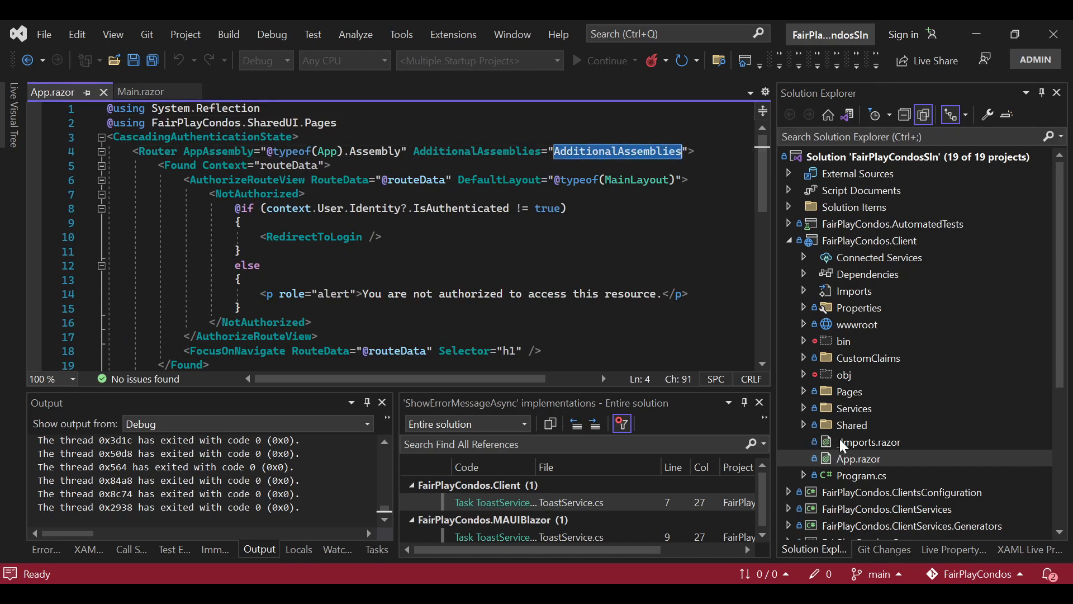
View the Client project's _Imports.razor and Program.cs with its HttpClient registrations.
{"action": "double_click", "coordinate": [867, 442]}
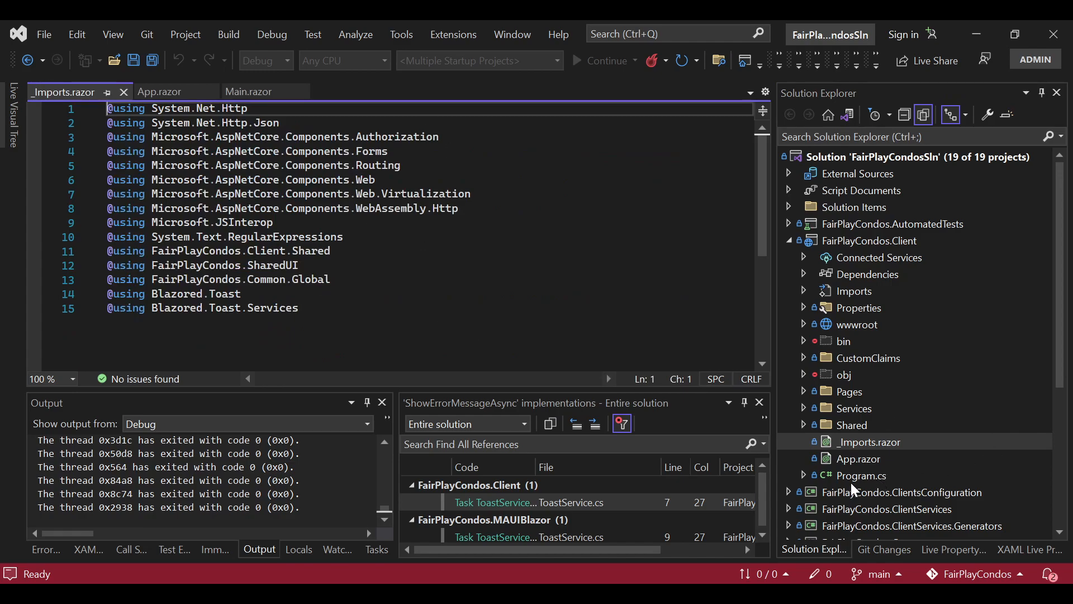
{"action": "double_click", "coordinate": [861, 475]}
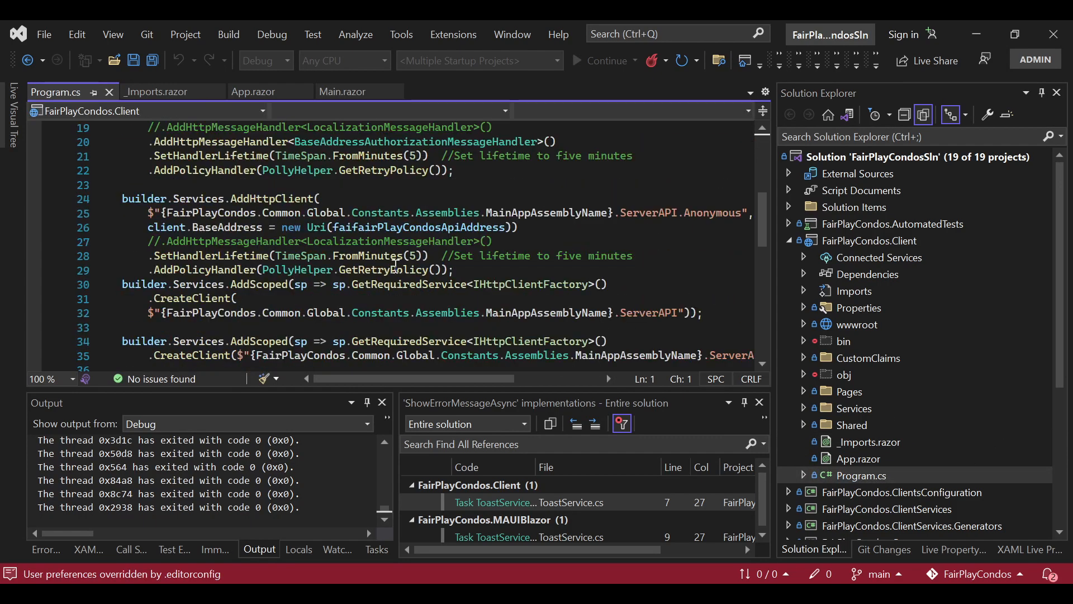
Locate the AddMultiPlatformServices call in Program.cs to go to its ClientsInitialization.cs definition.
{"action": "scroll", "scroll_direction": "down", "scroll_amount": 3}
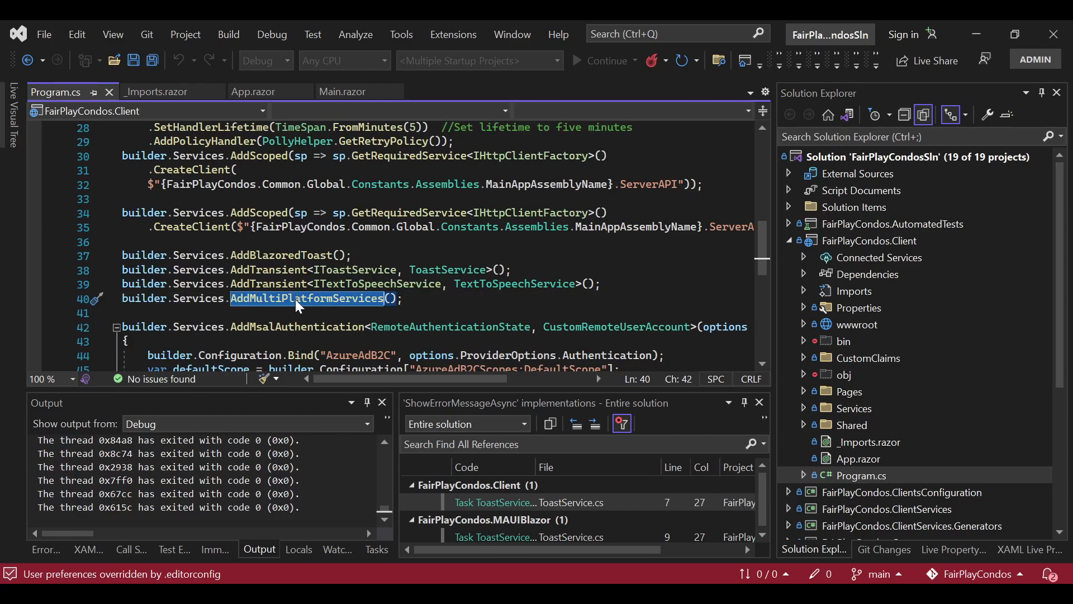
{"action": "double_click", "coordinate": [304, 297]}
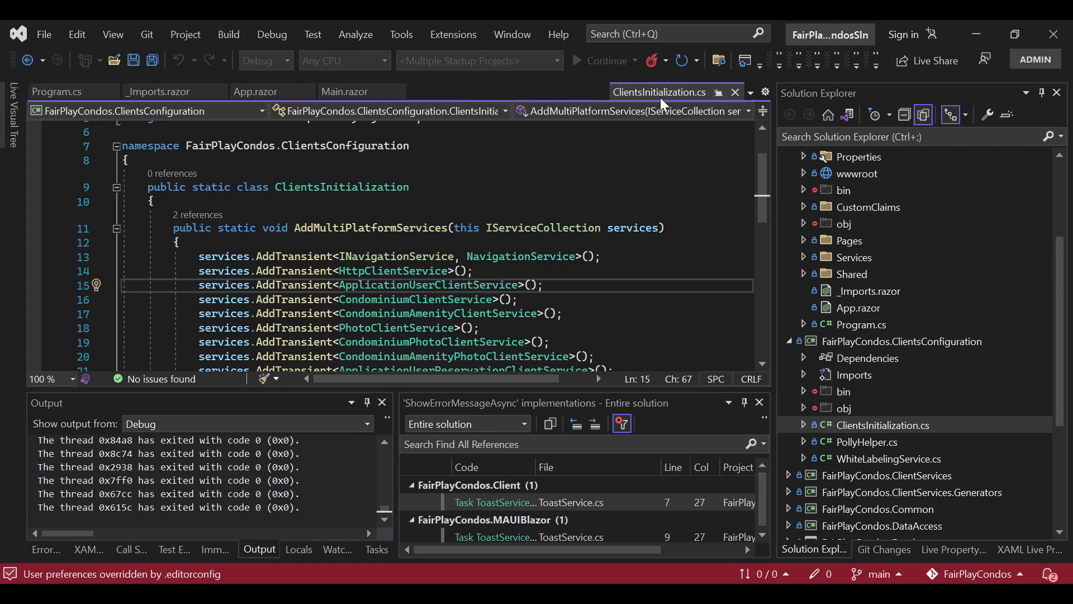
Navigate Solution Explorer to FairPlayCondos.MAUIBlazor and view its MauiProgram.cs.
{"action": "left_click", "coordinate": [901, 341]}
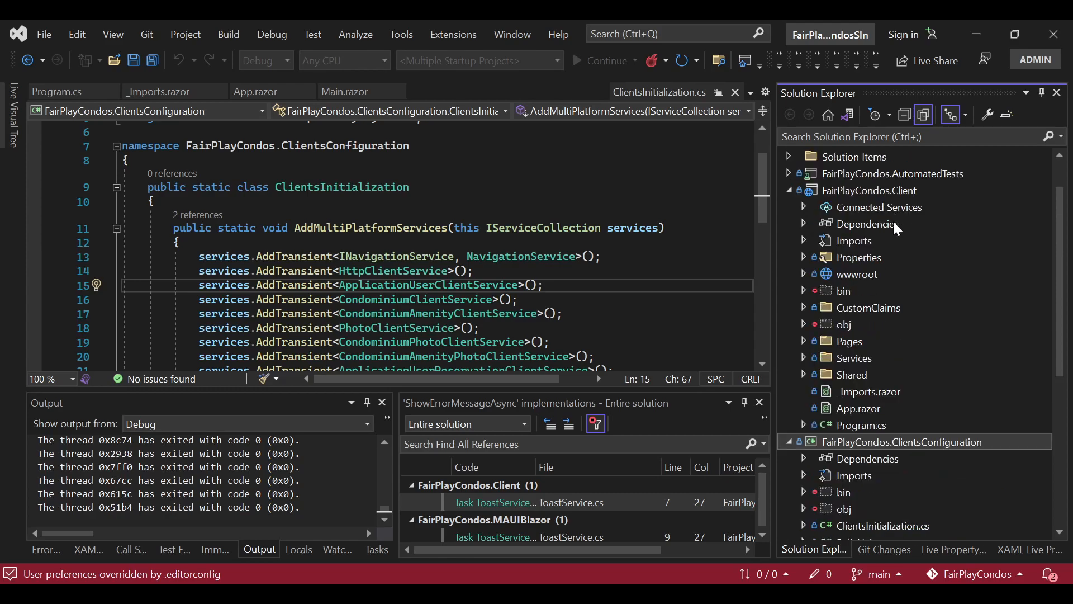
{"action": "left_click", "coordinate": [870, 190]}
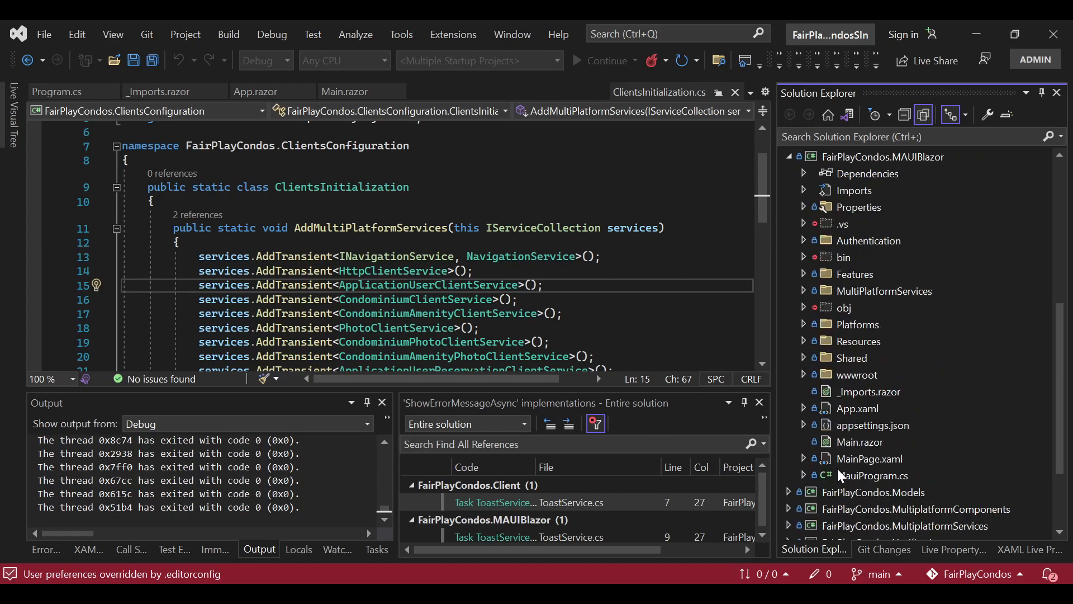
{"action": "double_click", "coordinate": [871, 475]}
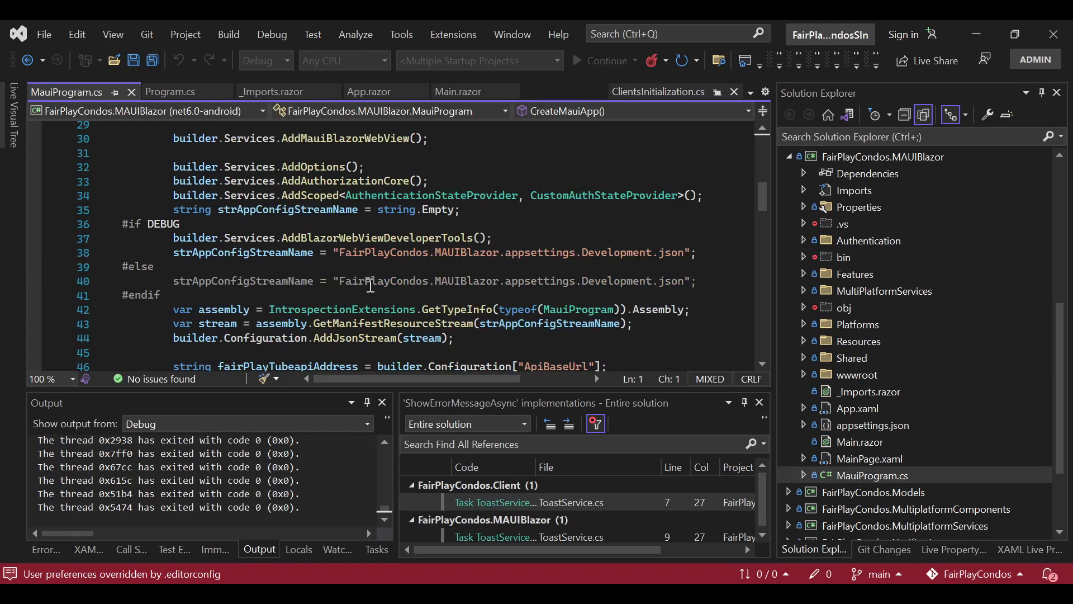
Review MauiProgram.cs down to AddMultiPlatformServices, then return to ClientsInitialization.cs registrations.
{"action": "scroll", "scroll_direction": "down", "scroll_amount": 3}
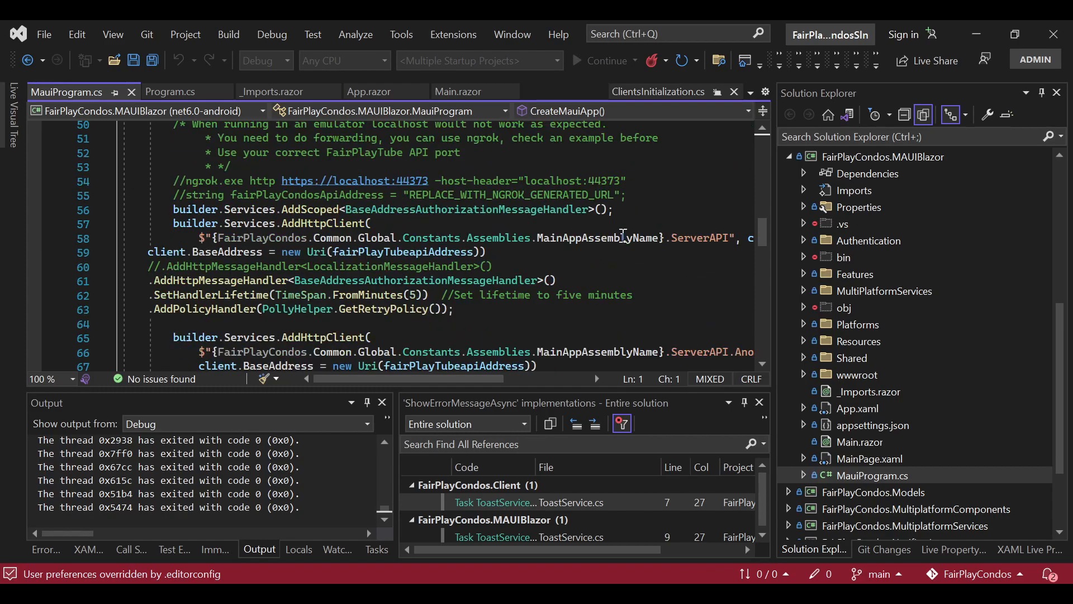
{"action": "scroll", "scroll_direction": "down", "scroll_amount": 3}
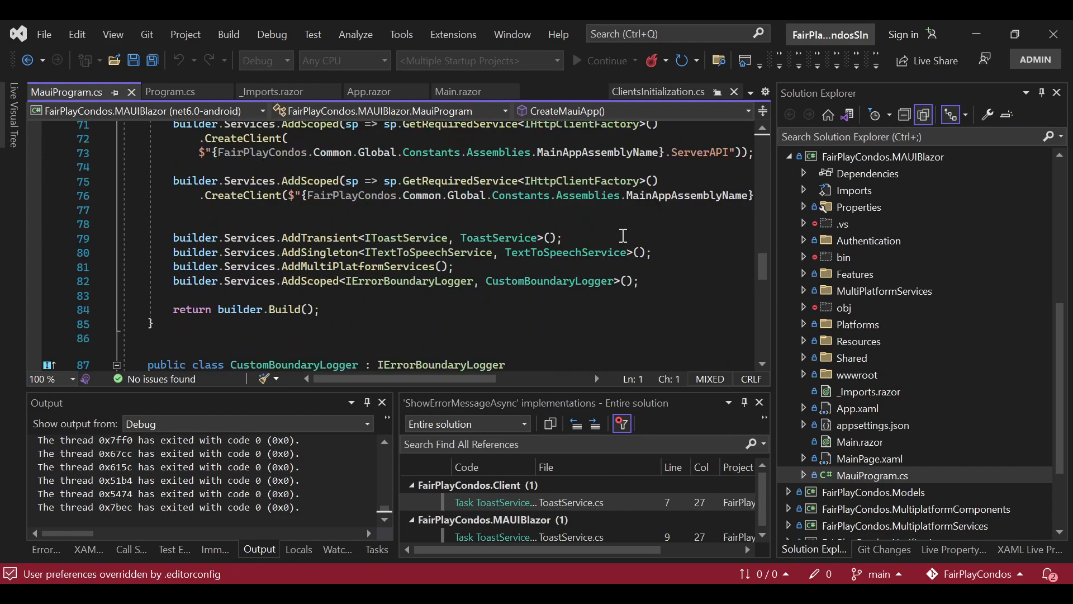
{"action": "left_click", "coordinate": [324, 267]}
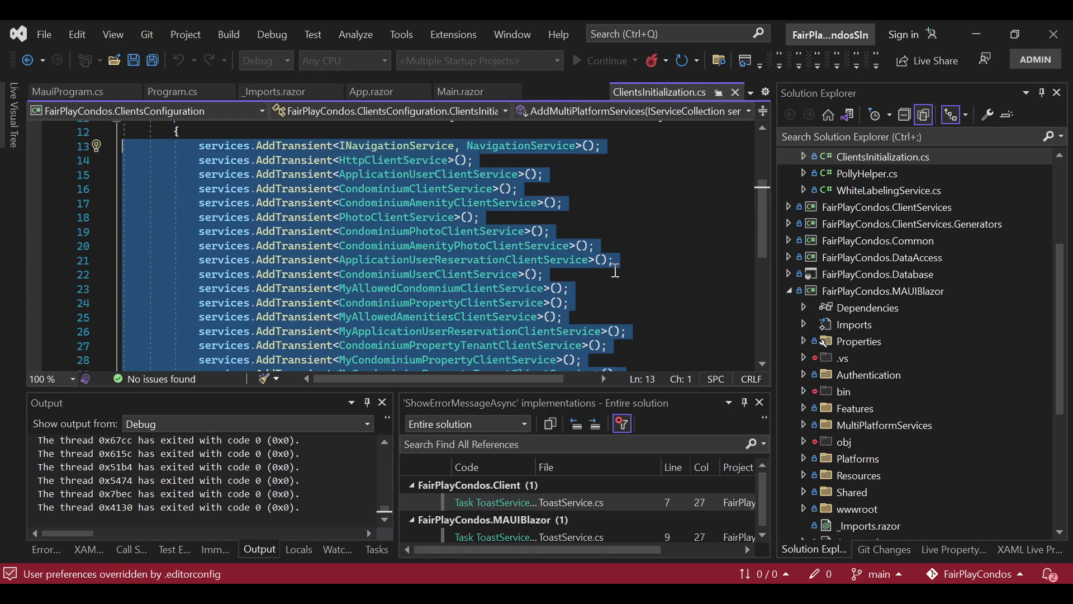
{"action": "mouse_move", "coordinate": [637, 254]}
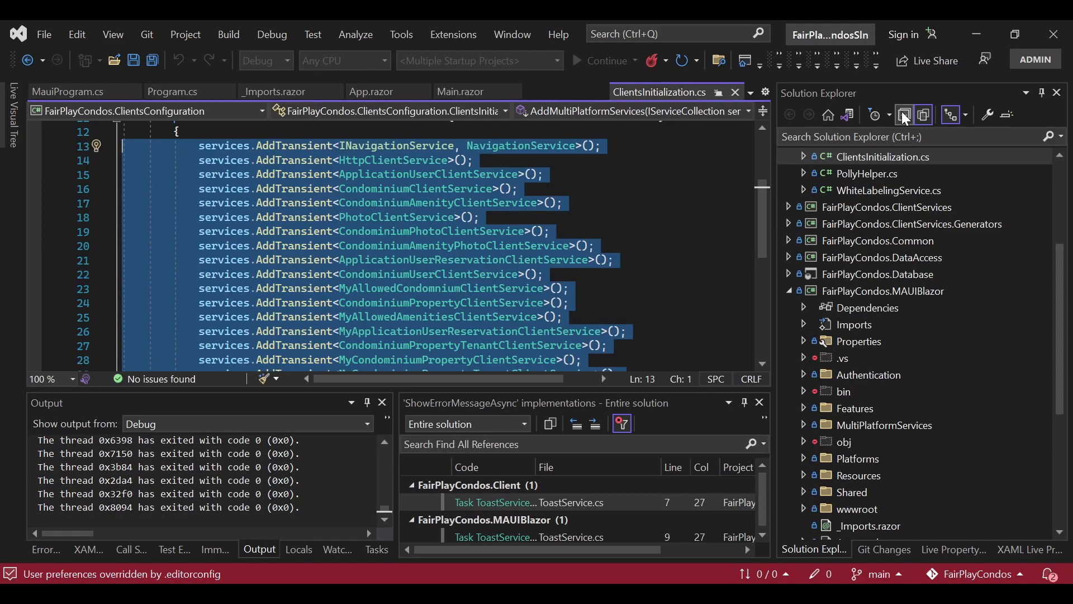
Collapse all projects in the solution tree so FairPlayCondos.SharedUI can be expanded.
{"action": "left_click", "coordinate": [923, 115]}
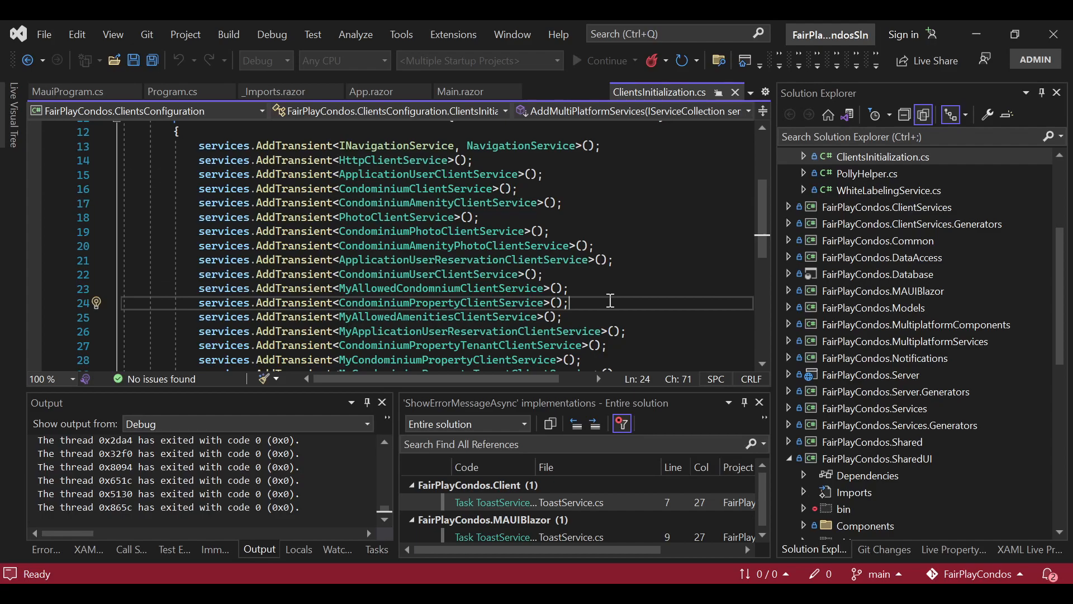
{"action": "mouse_move", "coordinate": [496, 582]}
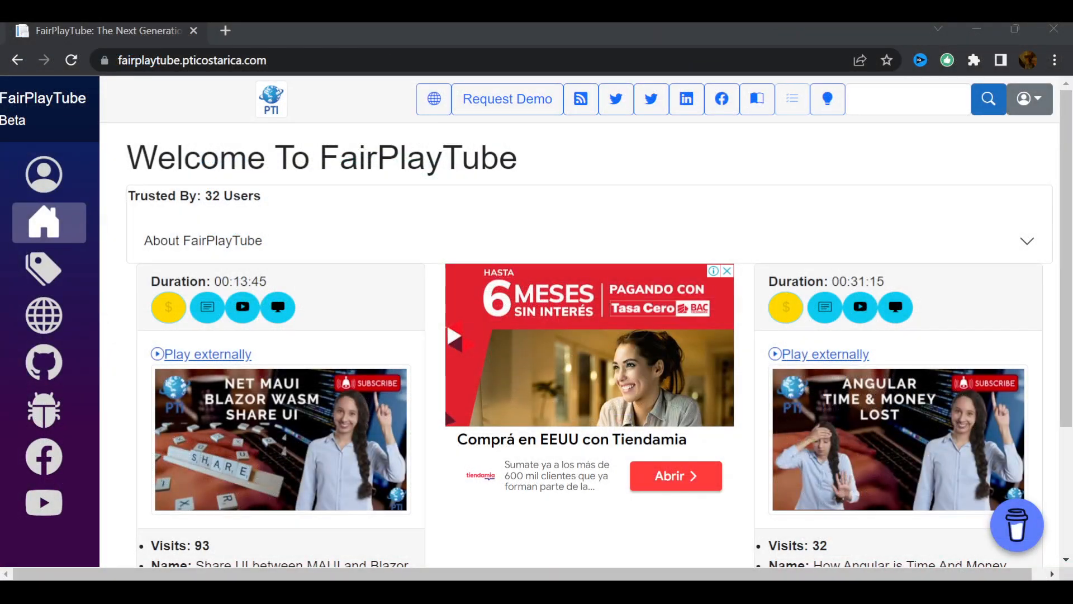
{"action": "mouse_move", "coordinate": [907, 510]}
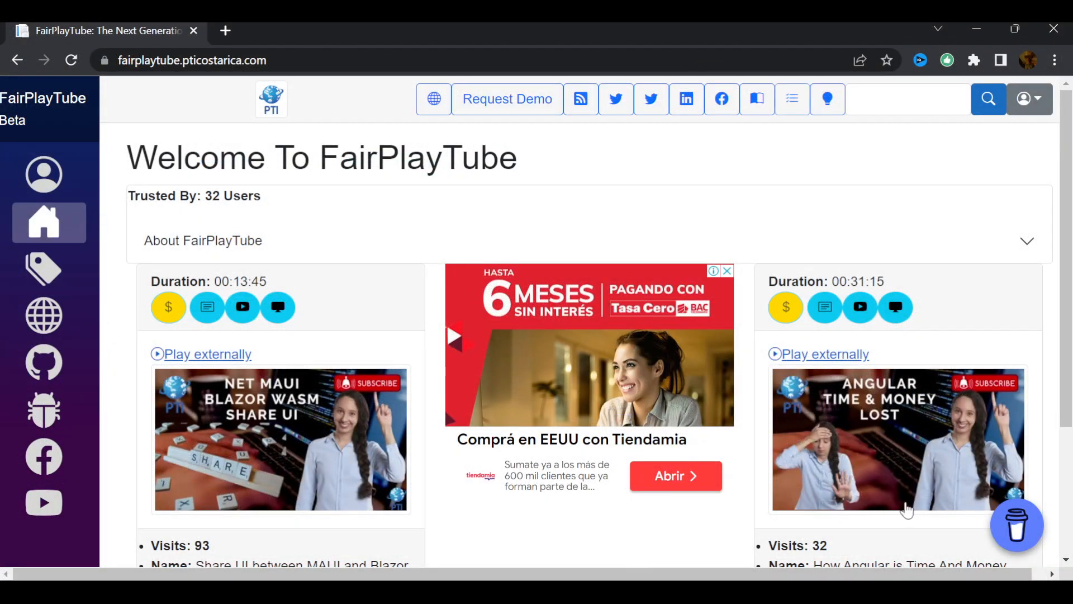